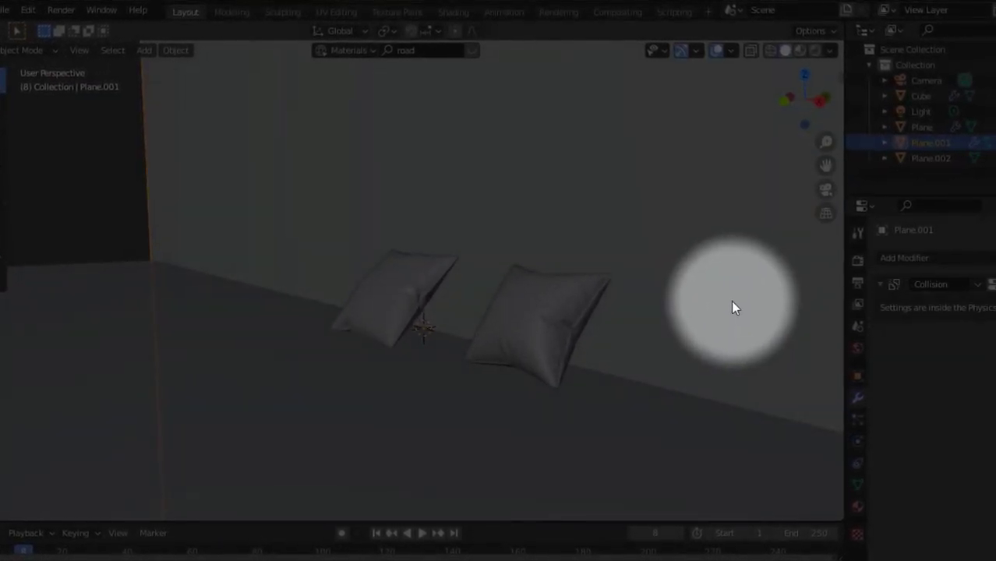
Step: Start a new General scene, choosing Don't Save for the pillows file
left_click(530, 335)
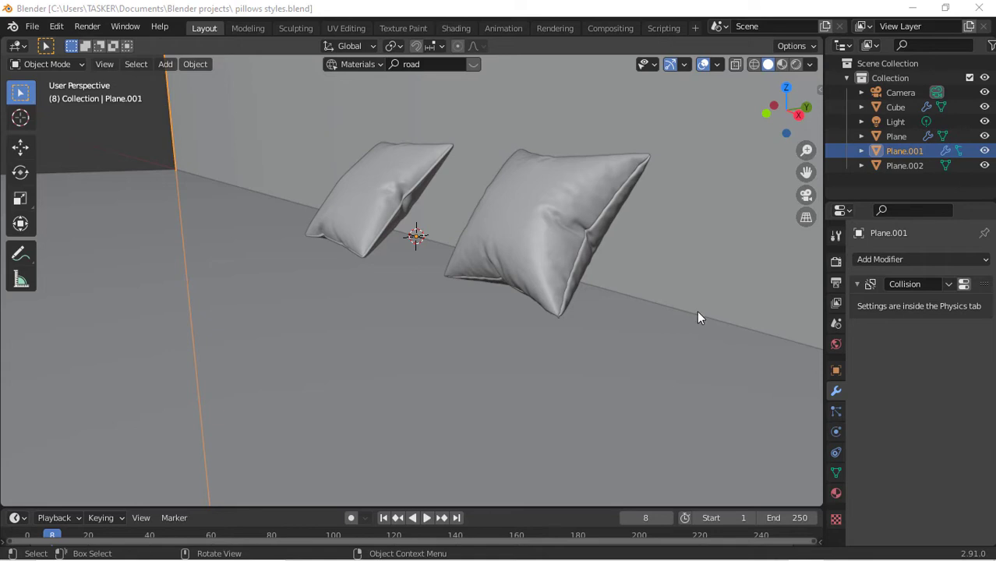
left_click(545, 234)
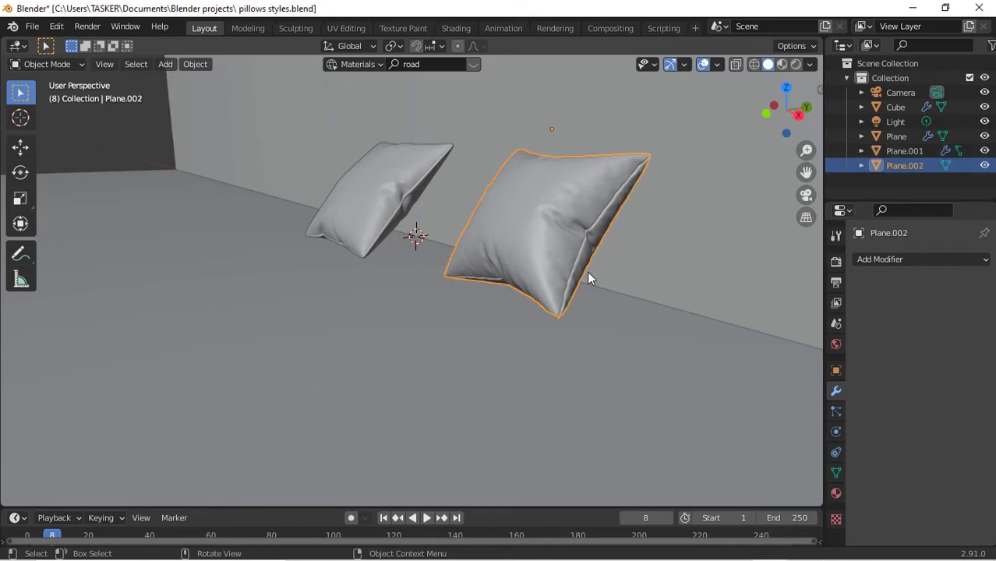
left_click(31, 25)
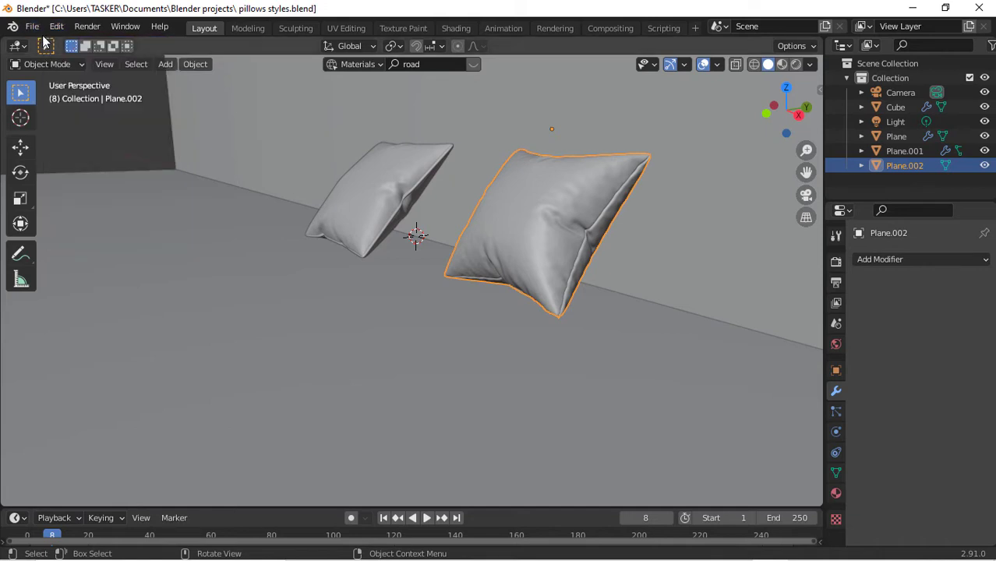
left_click(31, 25)
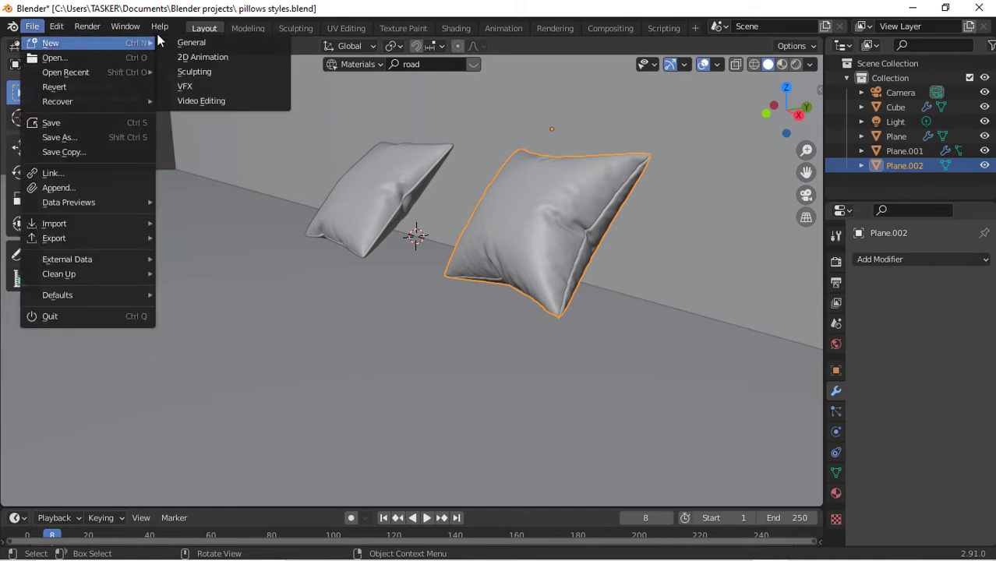
left_click(50, 43)
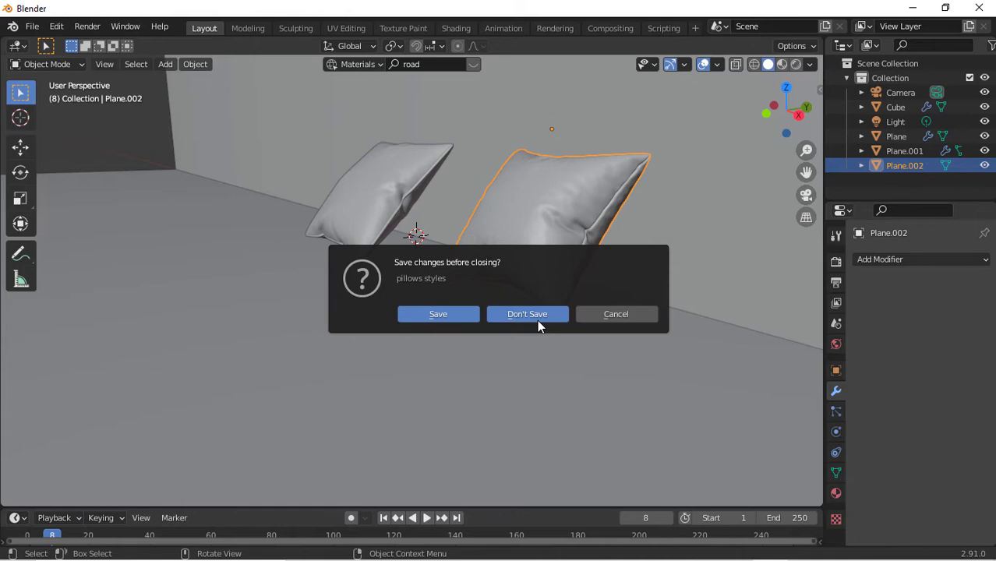
left_click(527, 314)
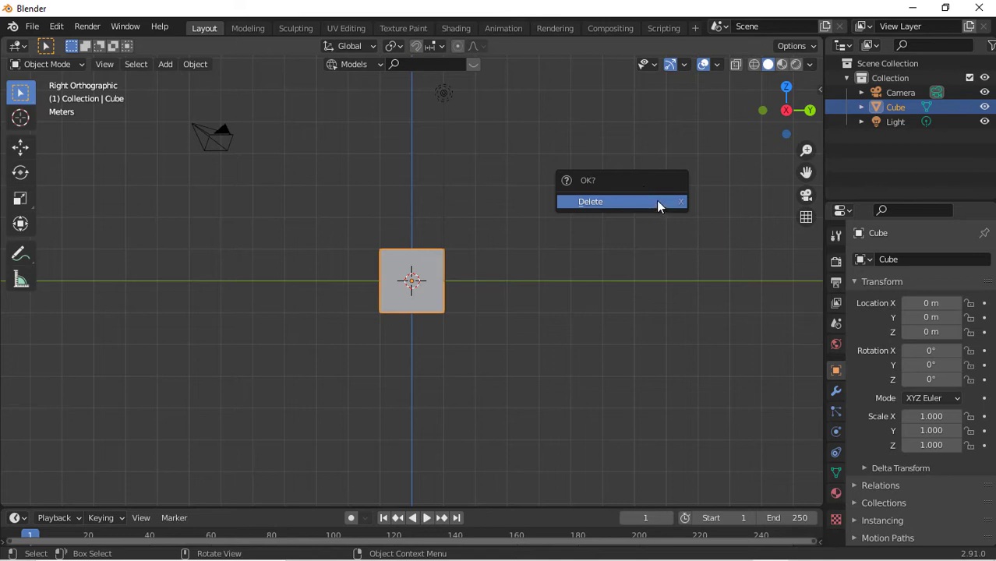
mouse_move(561, 262)
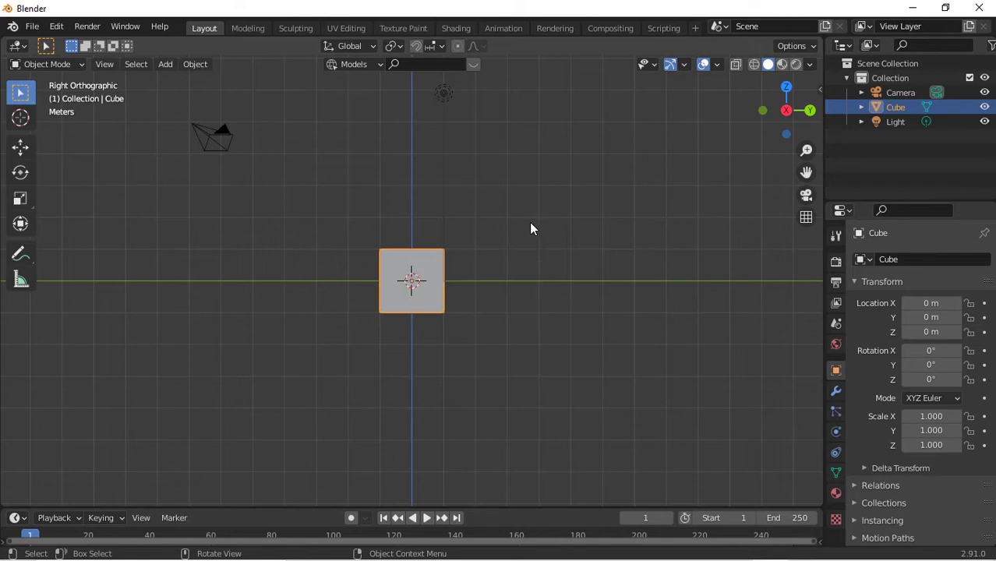
mouse_move(525, 248)
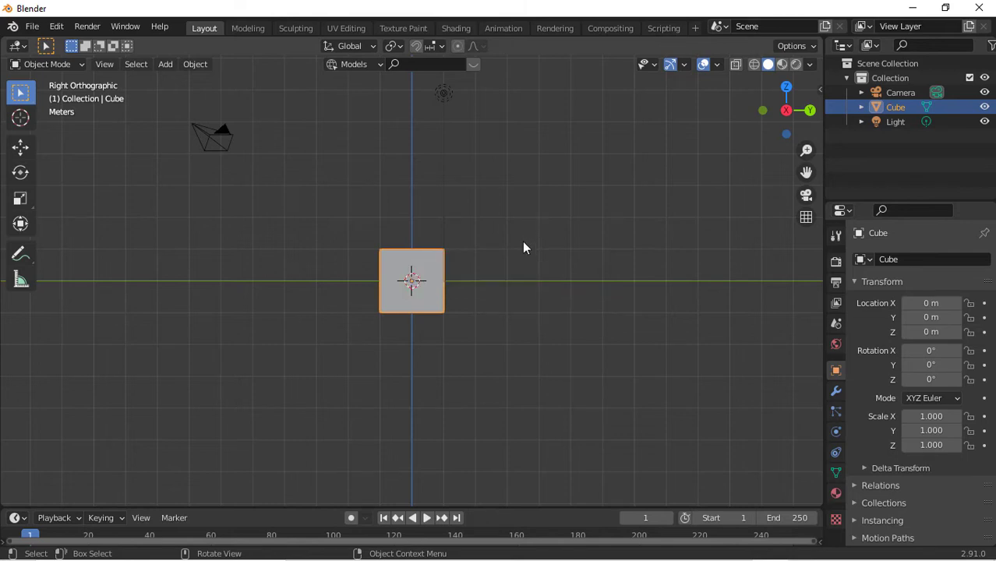
Step: Delete the default cube, add a new cube and scale it into a wide, thin slab
left_click(165, 64)
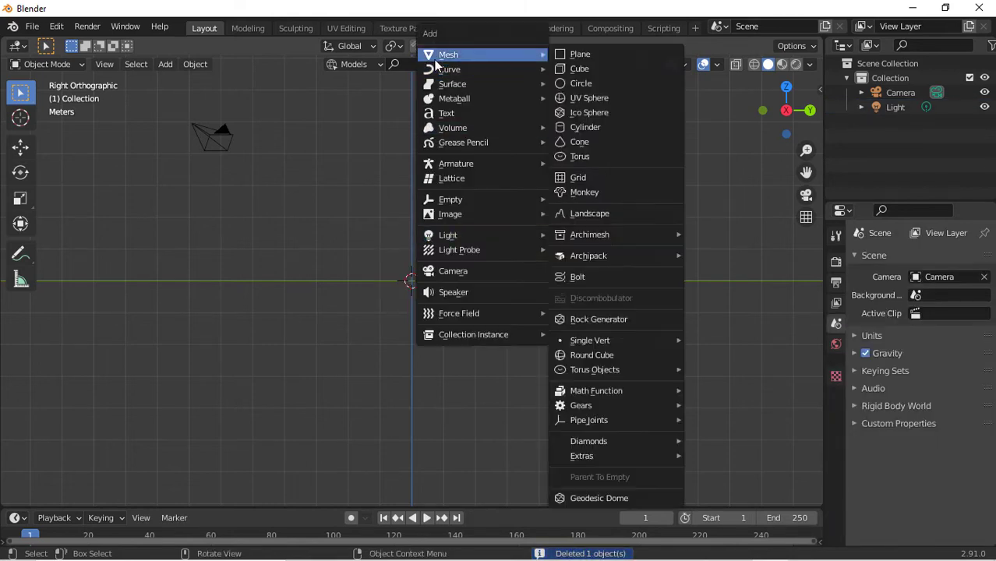
left_click(580, 68)
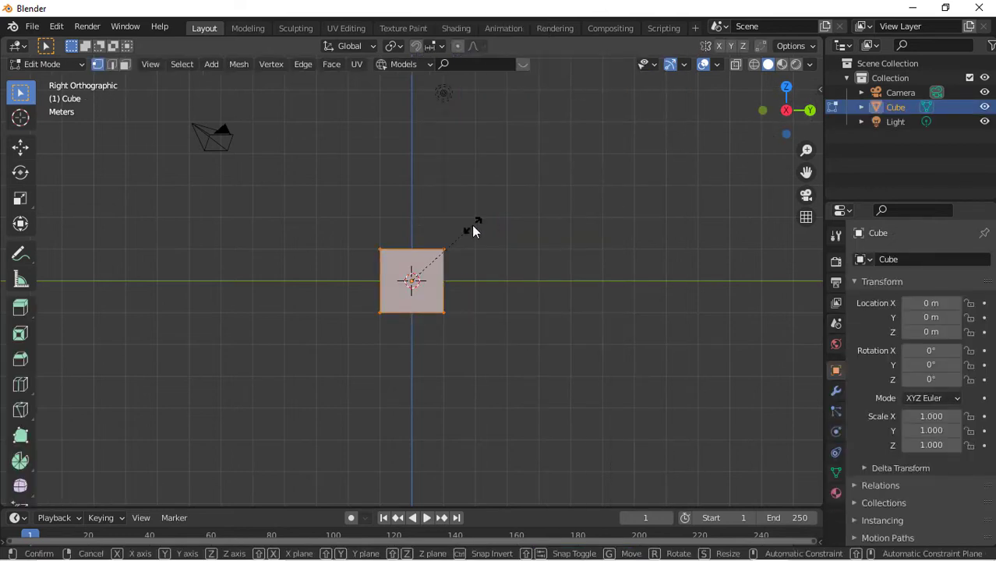
key("z")
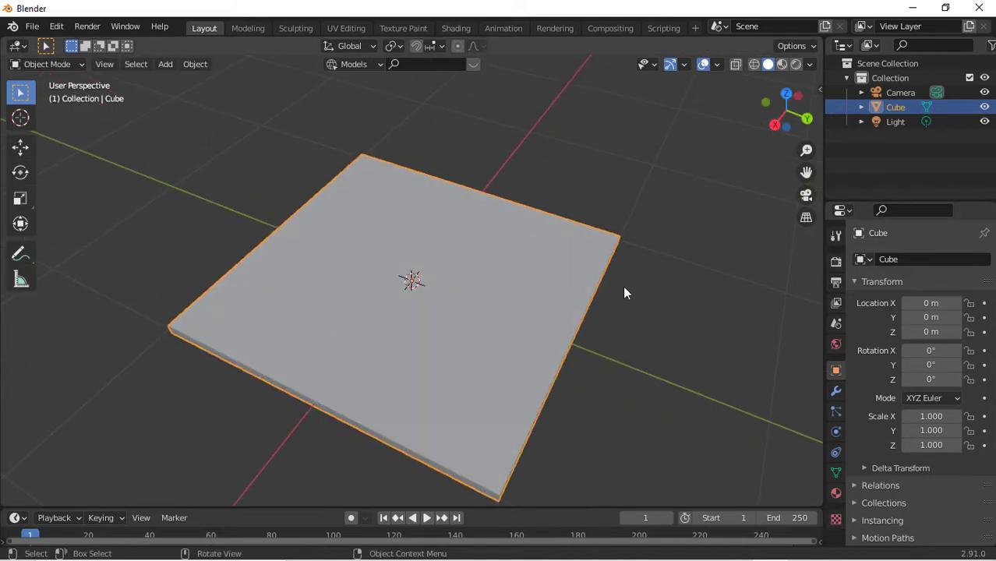
mouse_move(842, 415)
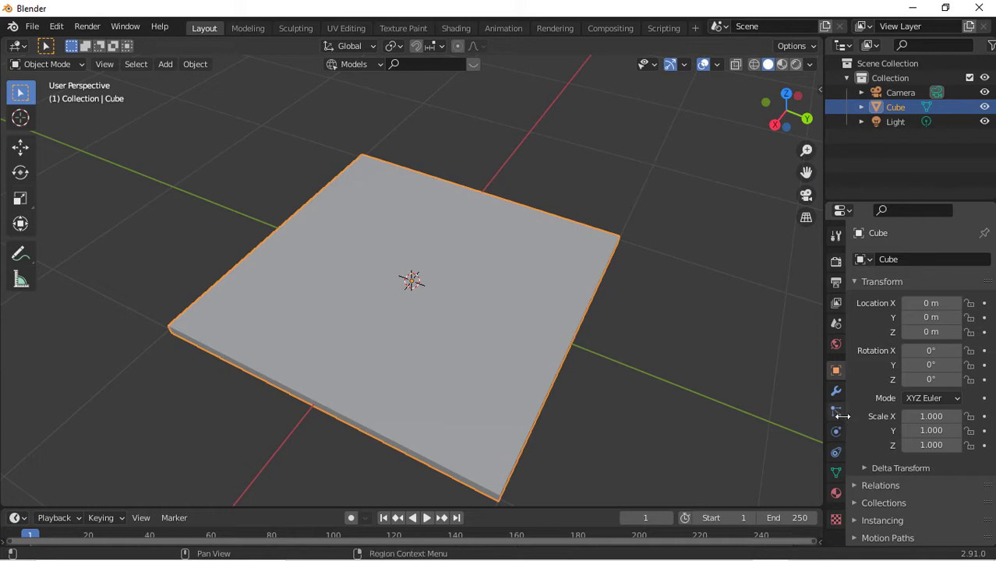
Step: Give the slab Cloth physics with Quality Steps 10 and lighter vertex mass
left_click(836, 431)
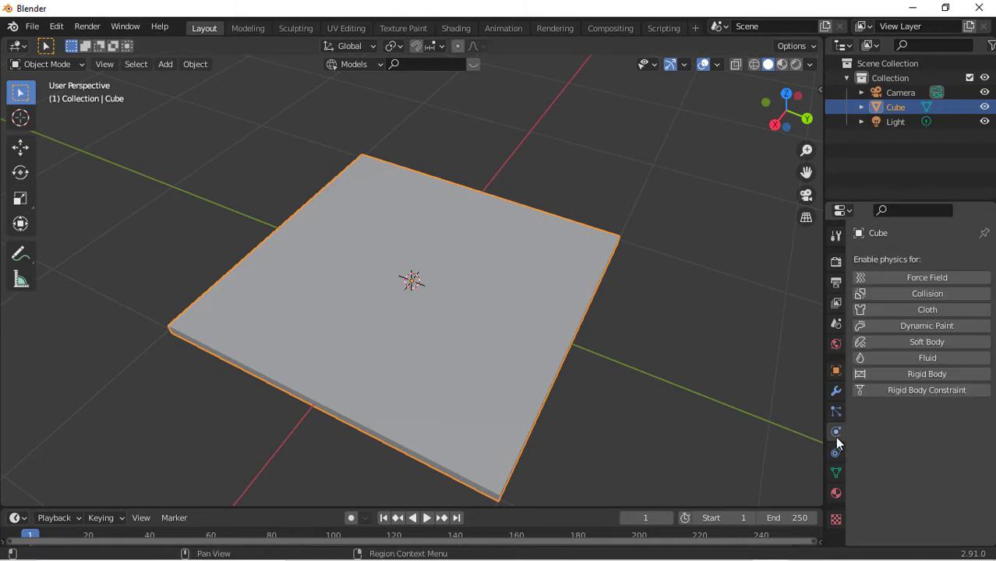
mouse_move(926, 309)
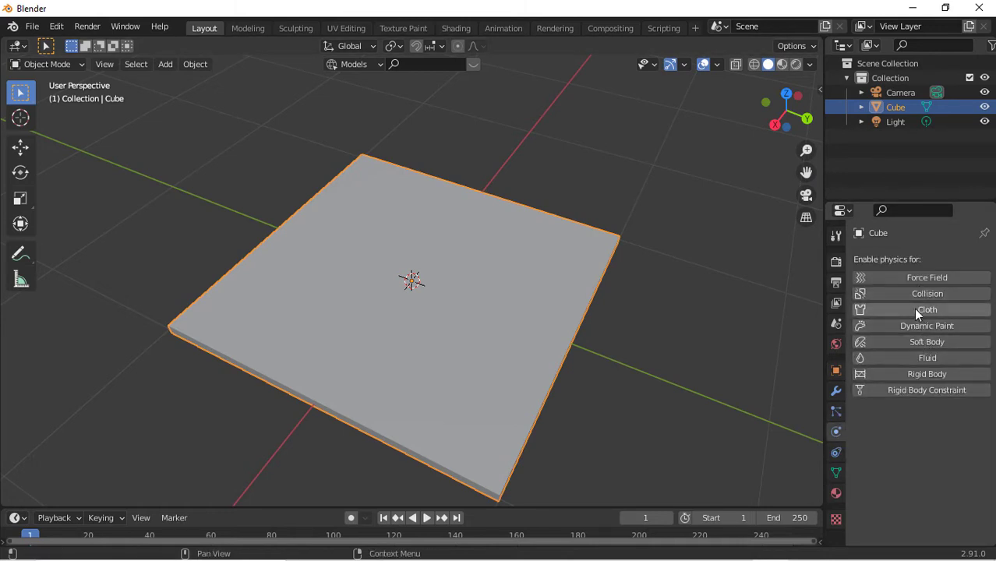
left_click(926, 308)
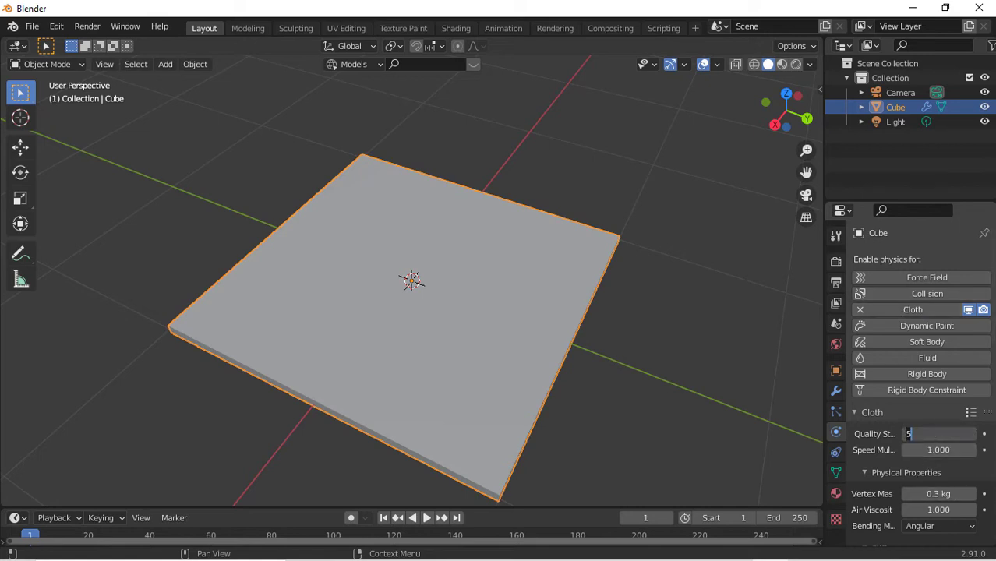
type("10")
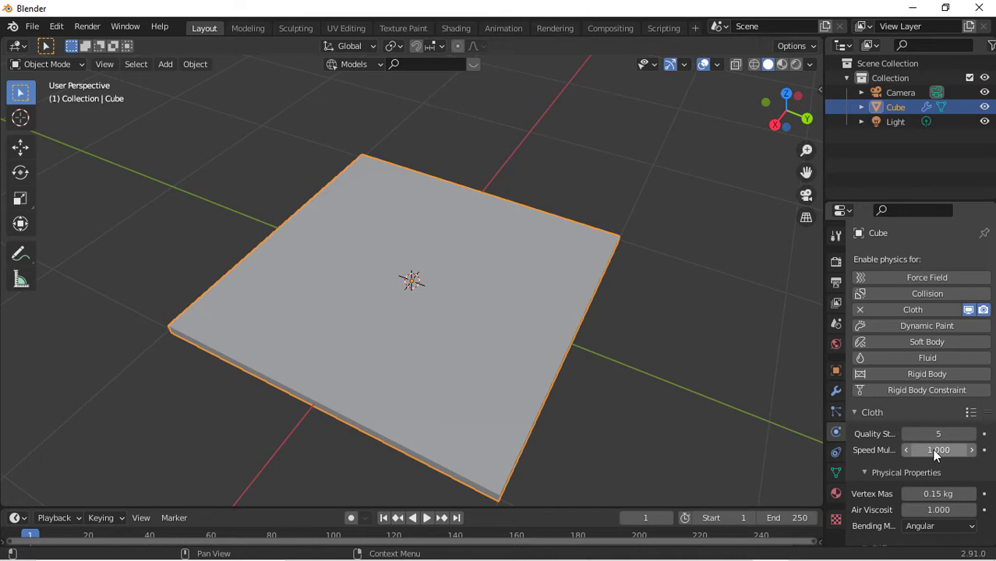
scroll("down", 3)
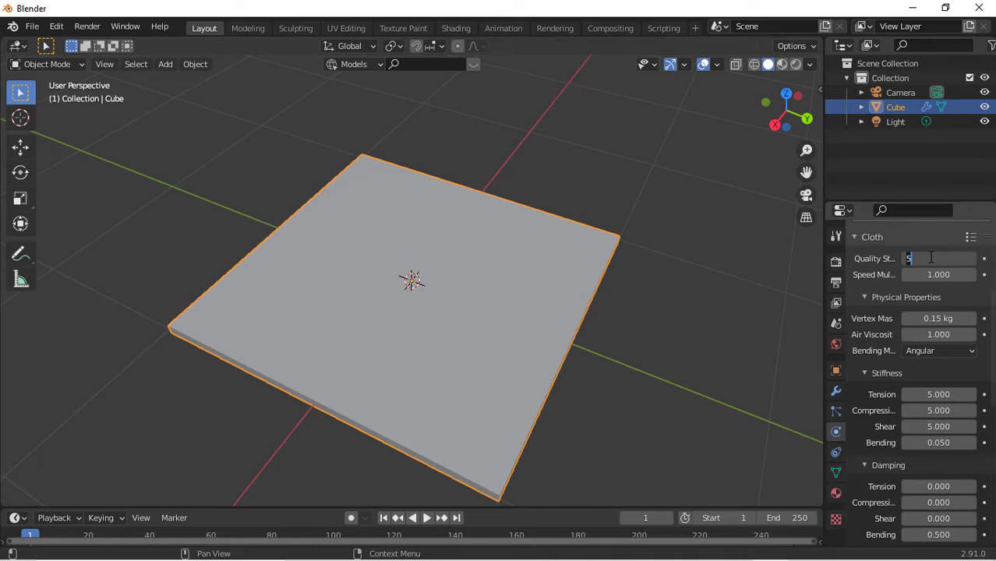
type("10")
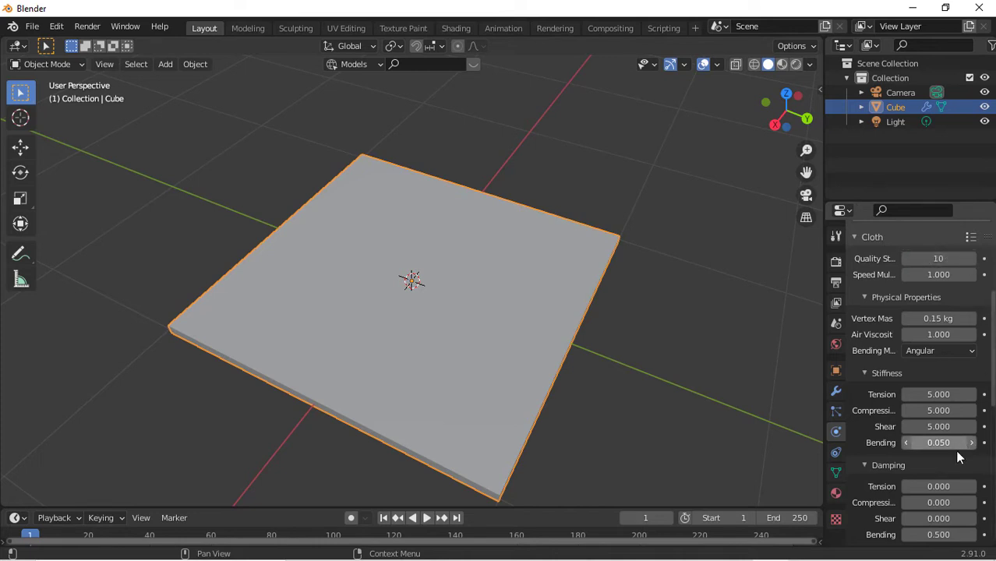
Step: Enable Self Collisions in the cloth collision settings
scroll("down", 3)
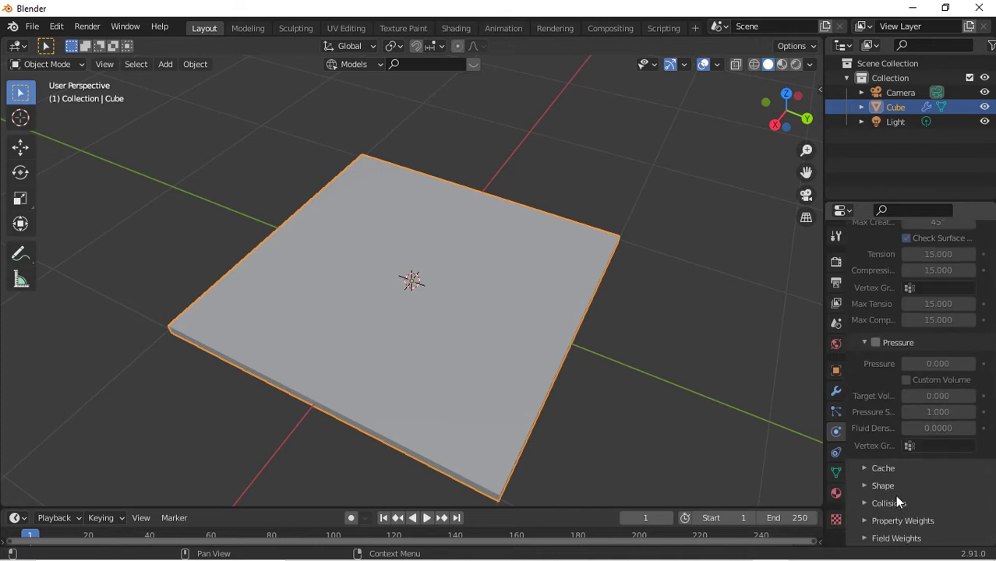
left_click(889, 502)
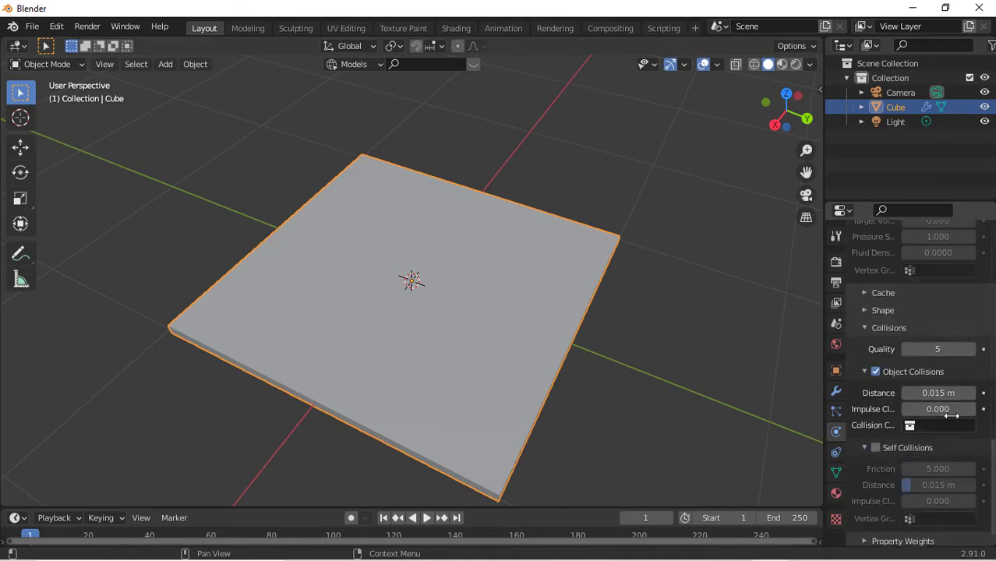
scroll("down", 3)
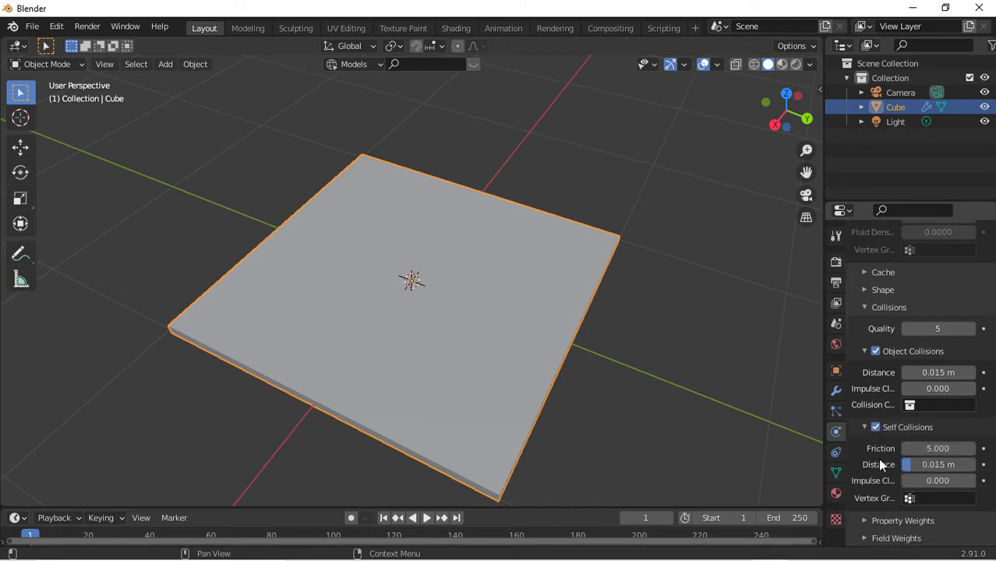
scroll("down", 3)
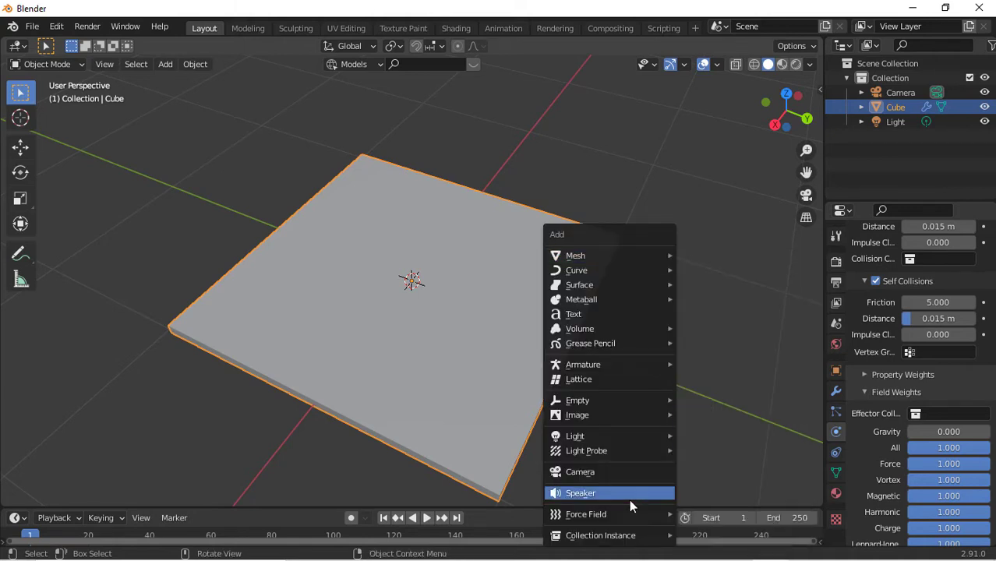
mouse_move(767, 315)
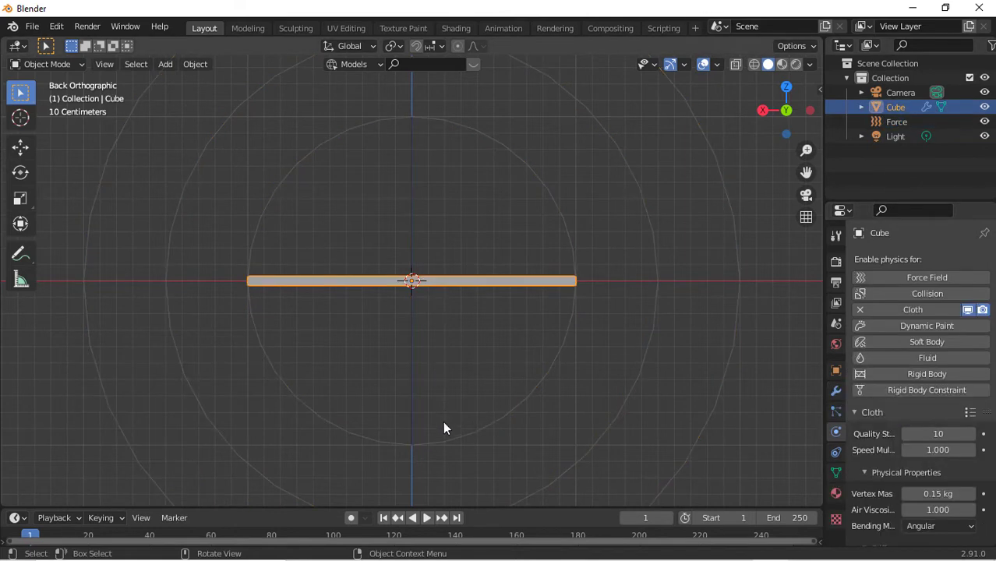
Step: Add a Force field of strength 150 and play the simulation to inflate the slab
left_click(896, 121)
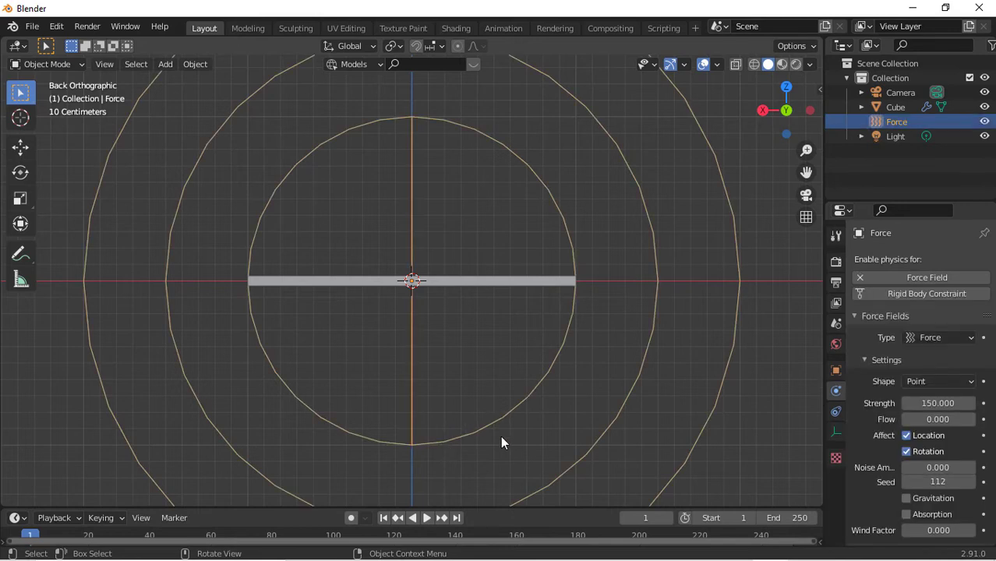
left_click(412, 518)
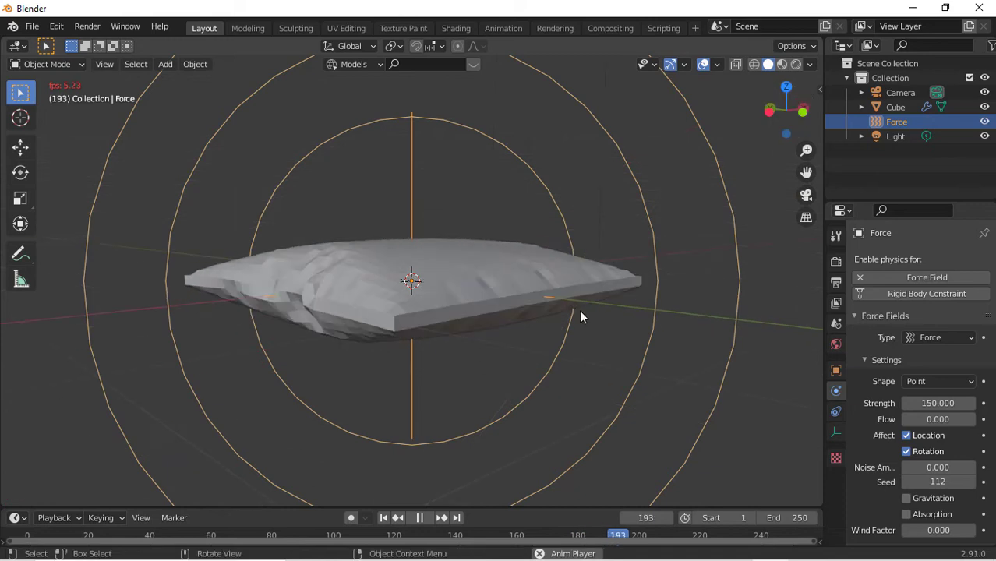
left_click(895, 106)
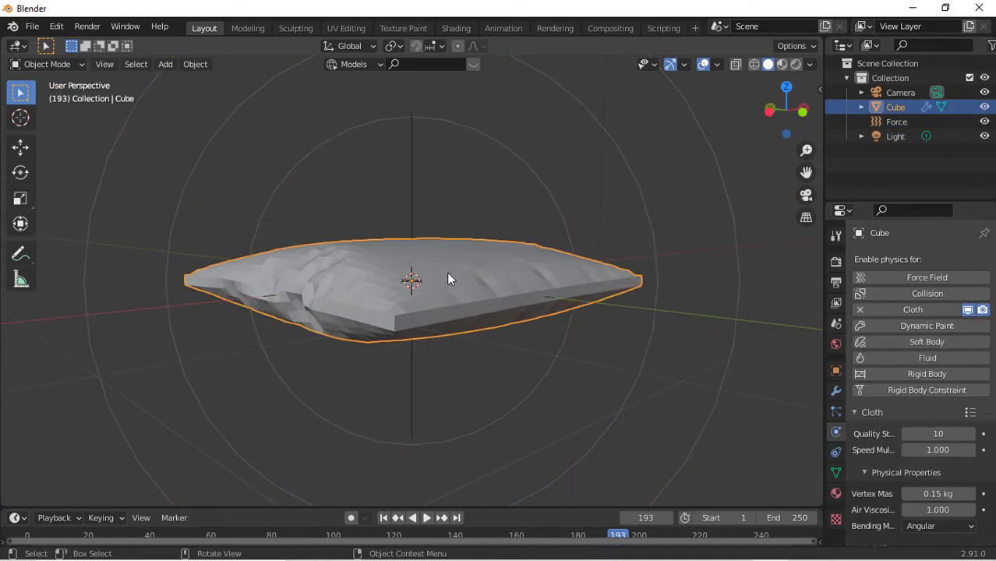
Step: Apply the cloth result as mesh and raise Subdivision Surface viewport levels to 3
left_click(836, 391)
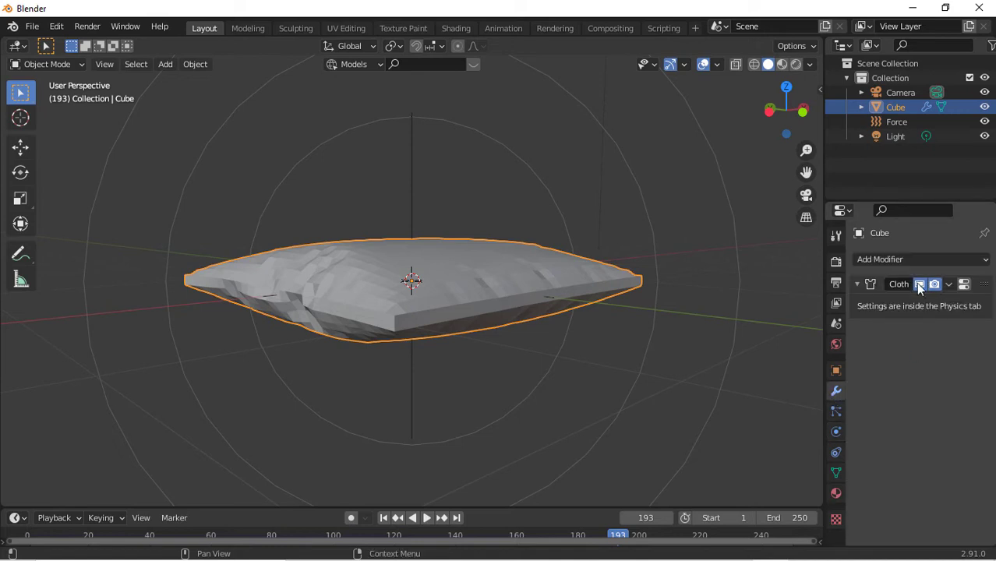
left_click(964, 283)
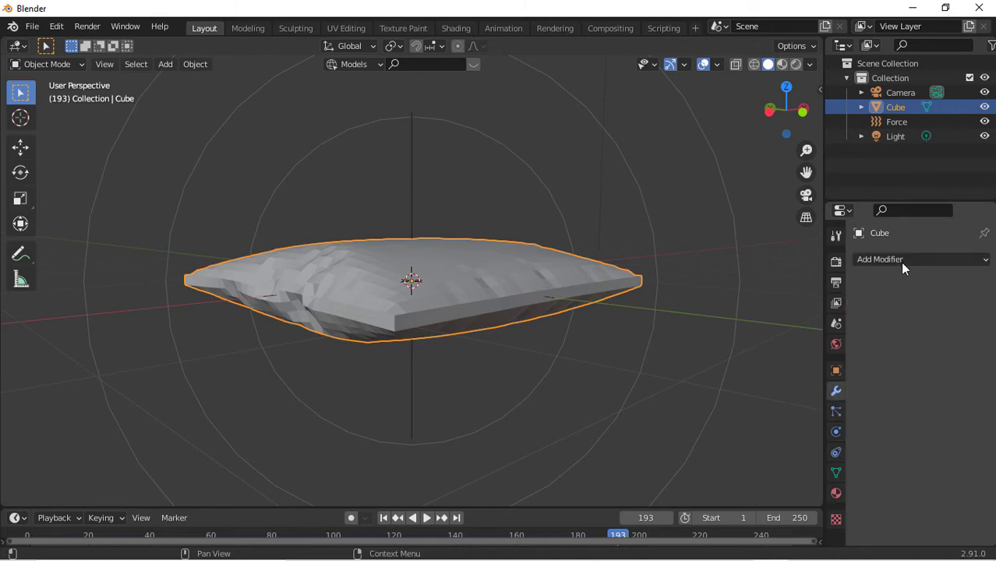
left_click(920, 259)
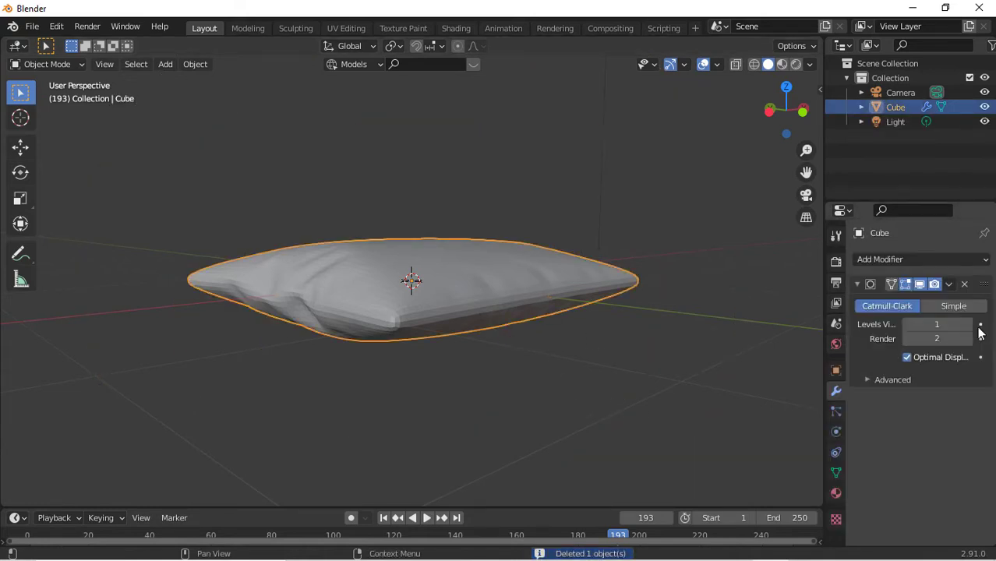
left_click(981, 321)
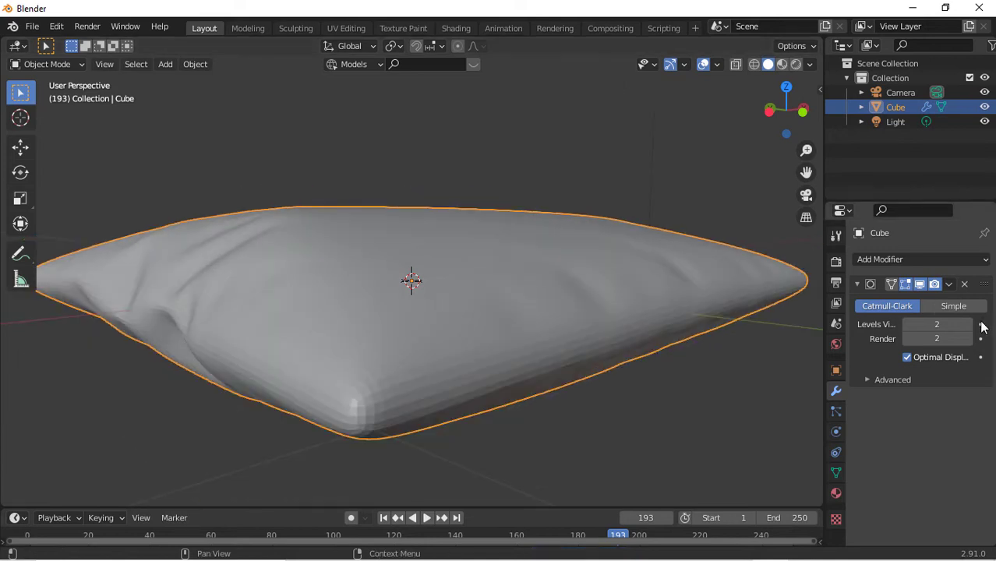
right_click(412, 280)
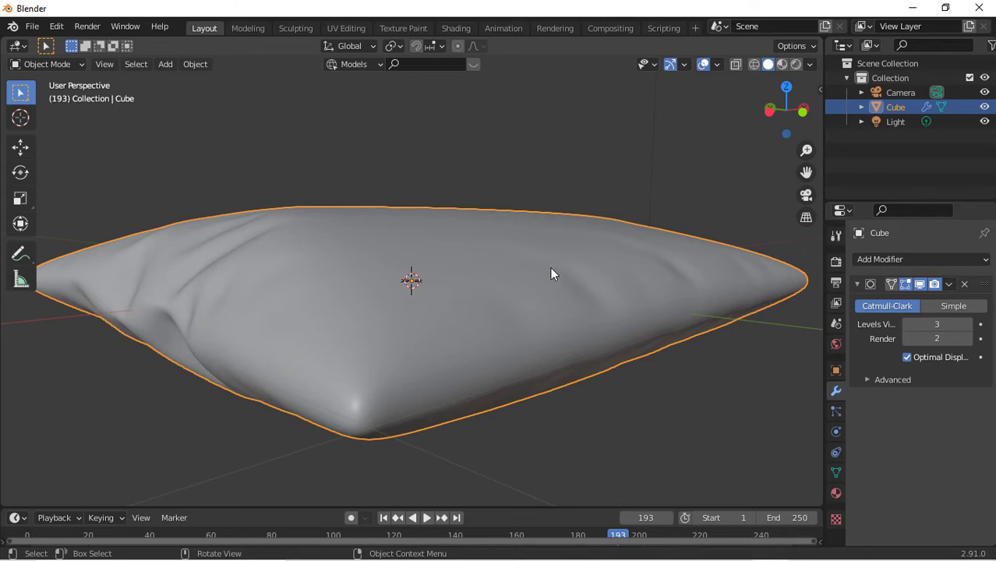
Step: Loop-cut the pillow's side, bevel it into 3 segments and inspect the result
key("Tab")
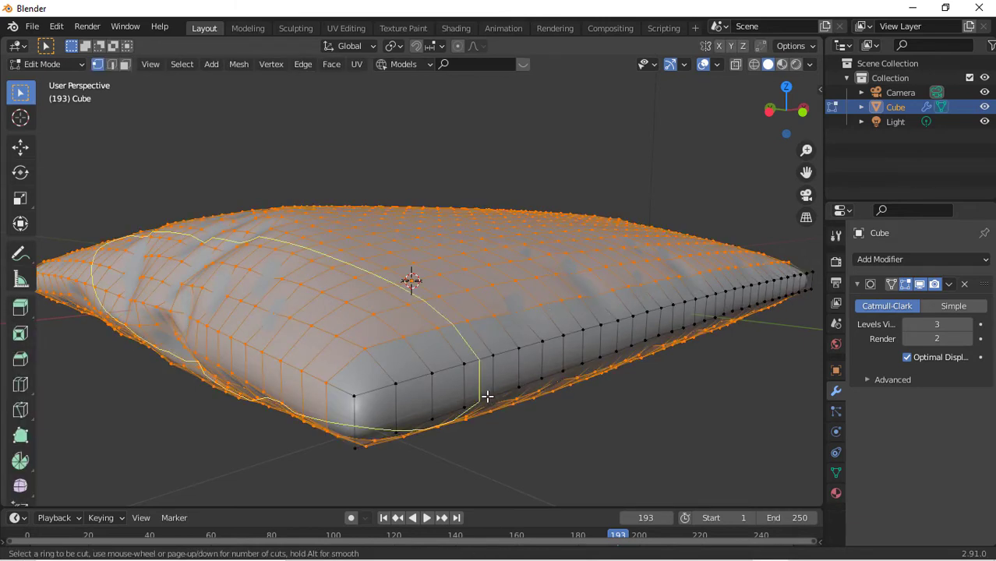
left_click(486, 398)
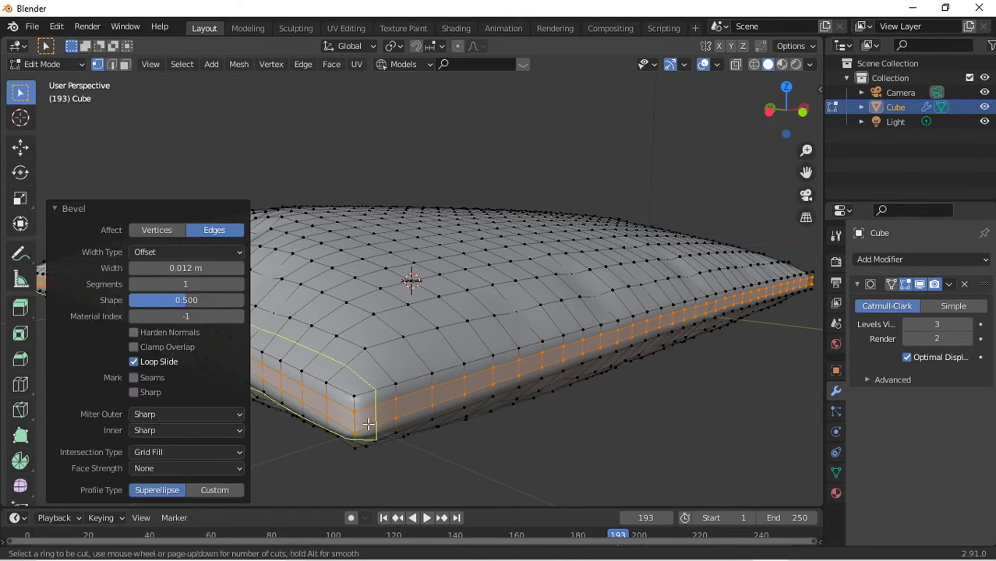
left_click(368, 424)
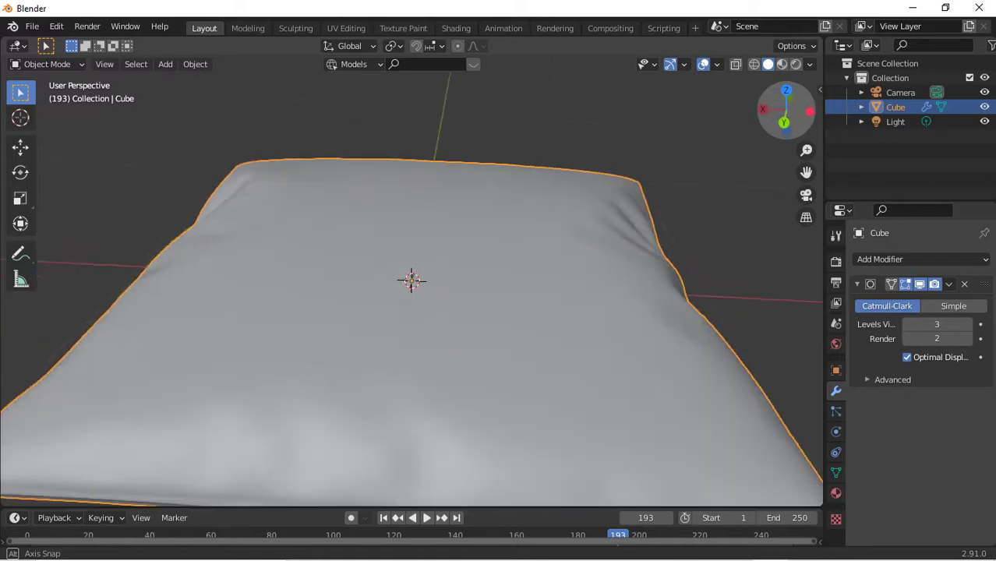
left_click_drag(468, 312, 658, 215)
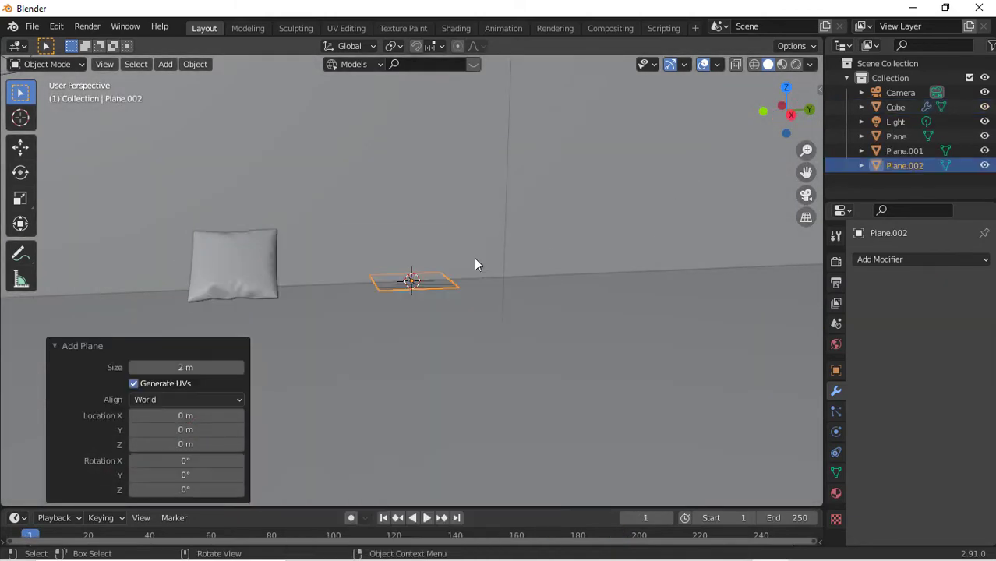
Step: Move the new plane aside along X and raise it above the floor along Z
key("g")
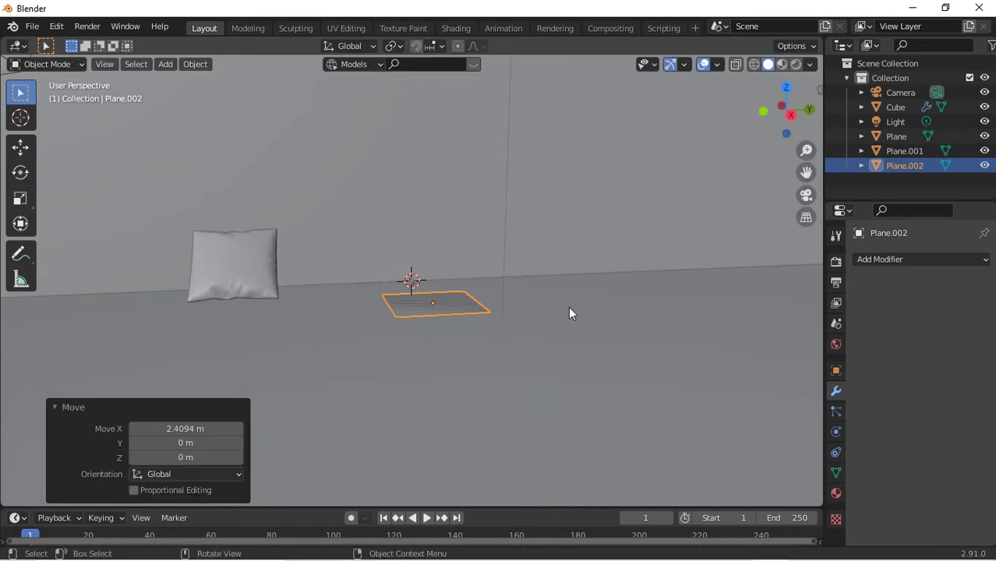
key("g")
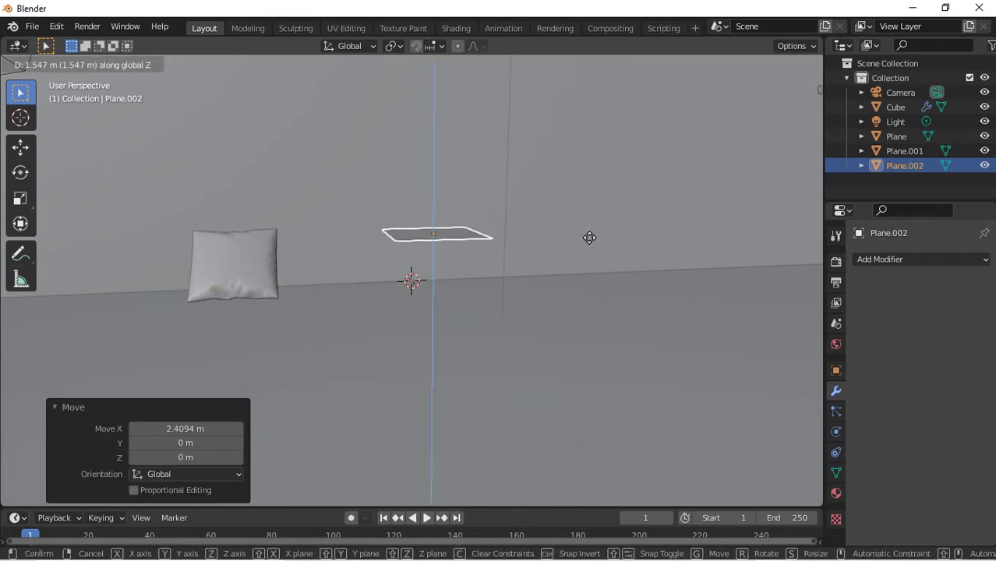
key("Tab")
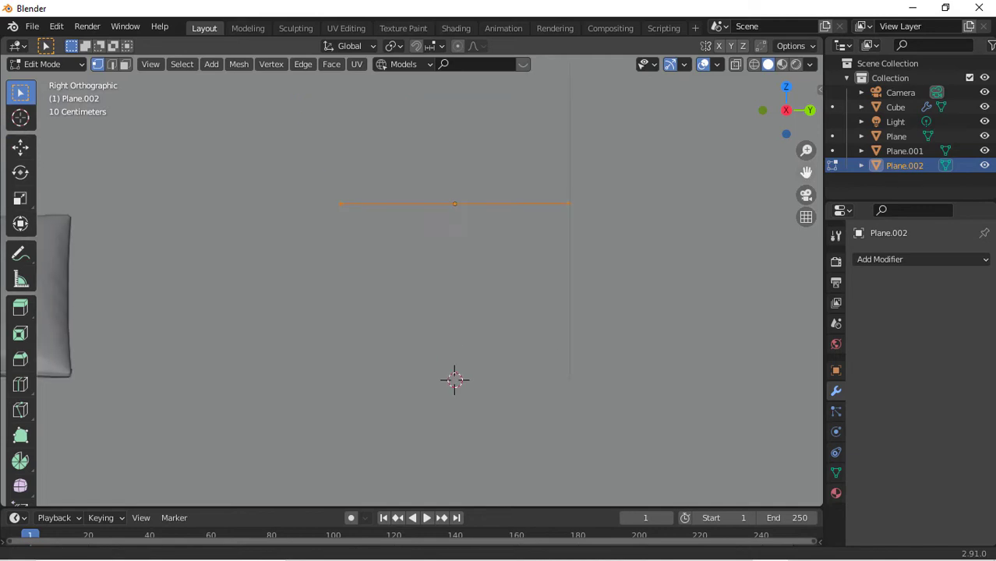
Step: Extrude the plane's vertices slightly downward with geometry shown through the surface
right_click(455, 382)
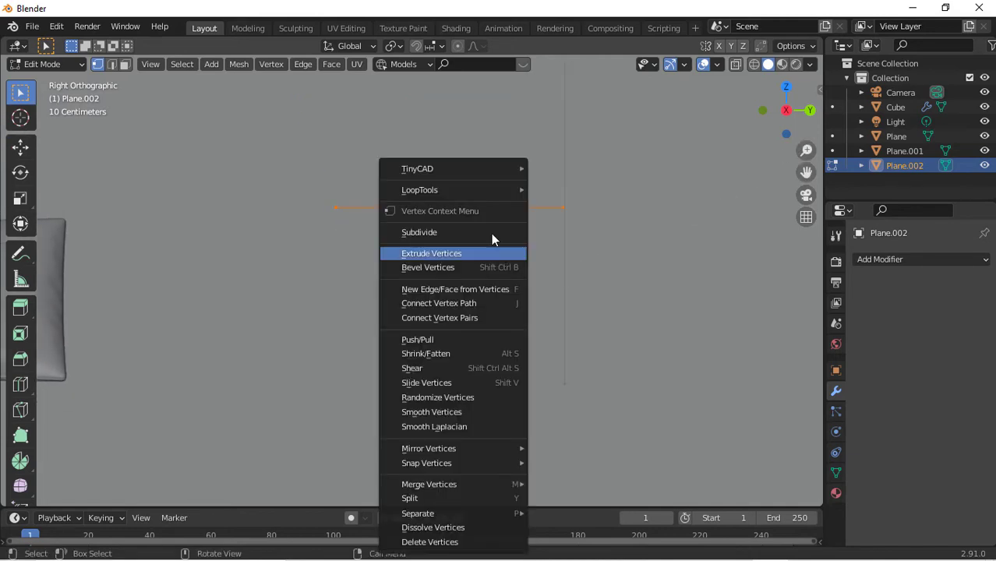
left_click(419, 232)
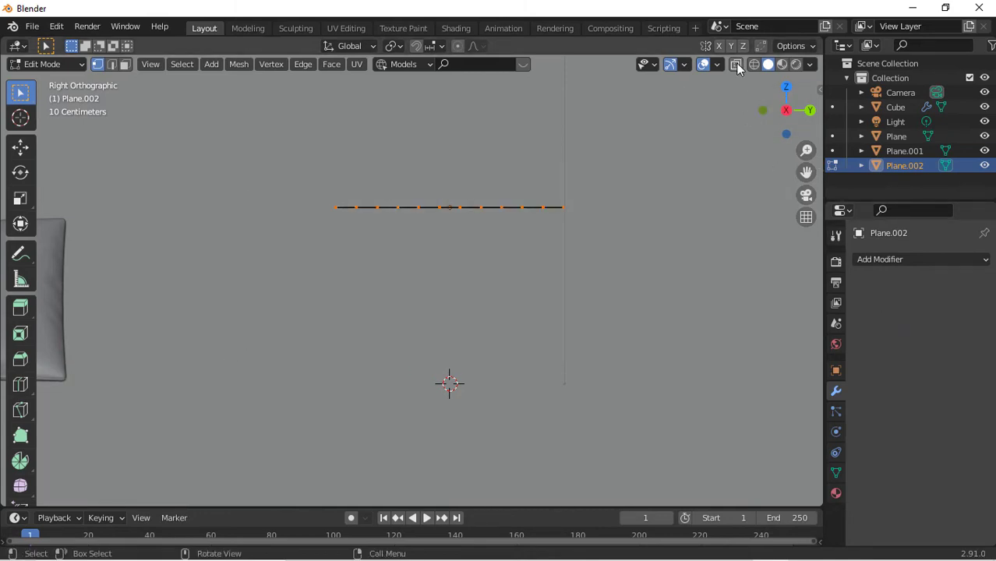
left_click(736, 64)
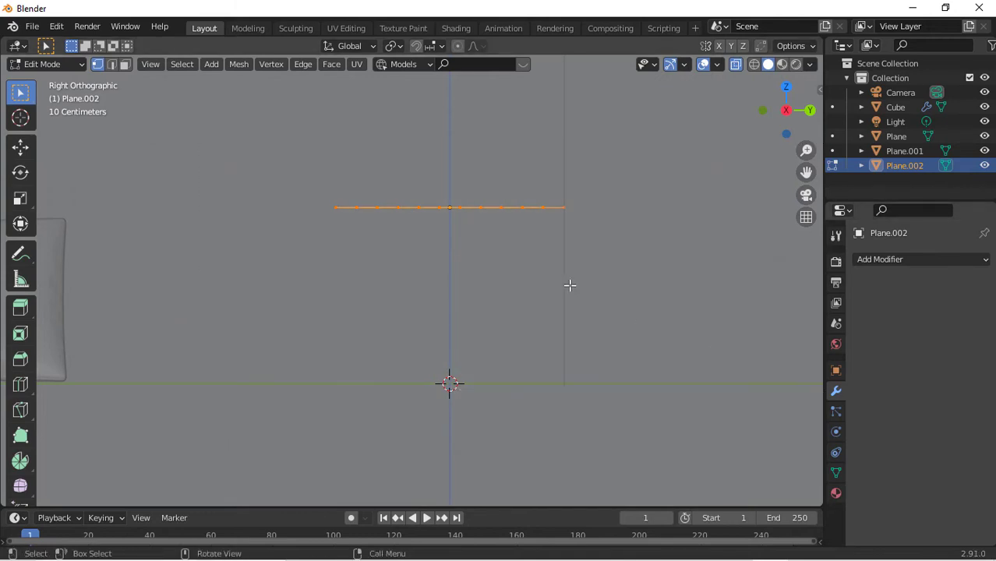
key("g")
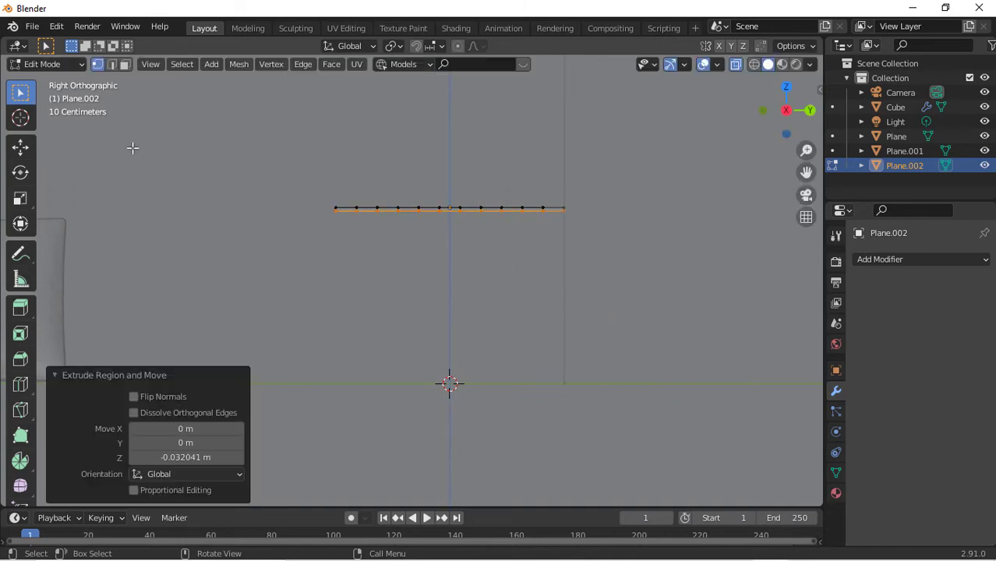
Step: Select the slab's sharp edges, subdivide it into a fine grid and return to Object Mode
left_click(181, 64)
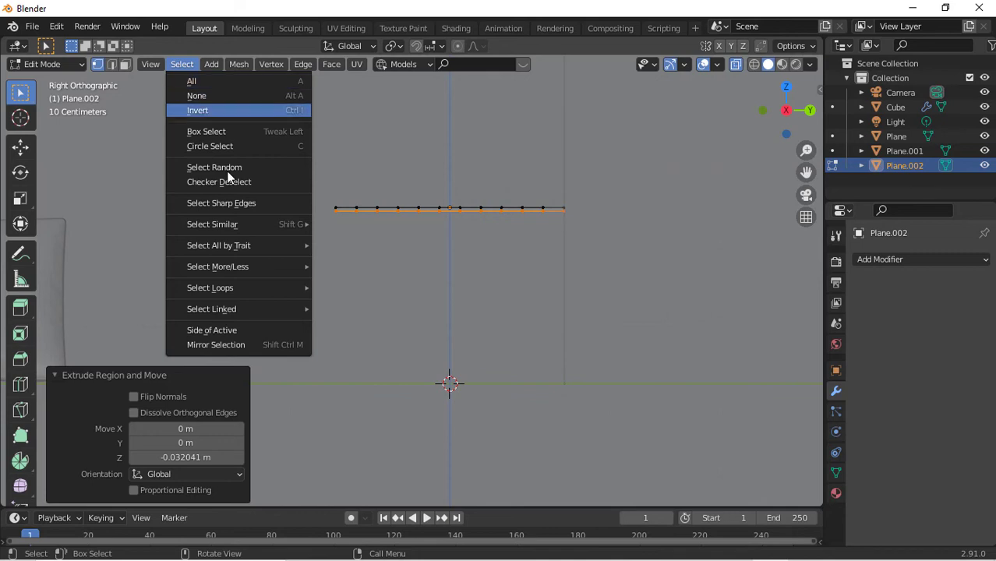
mouse_move(257, 267)
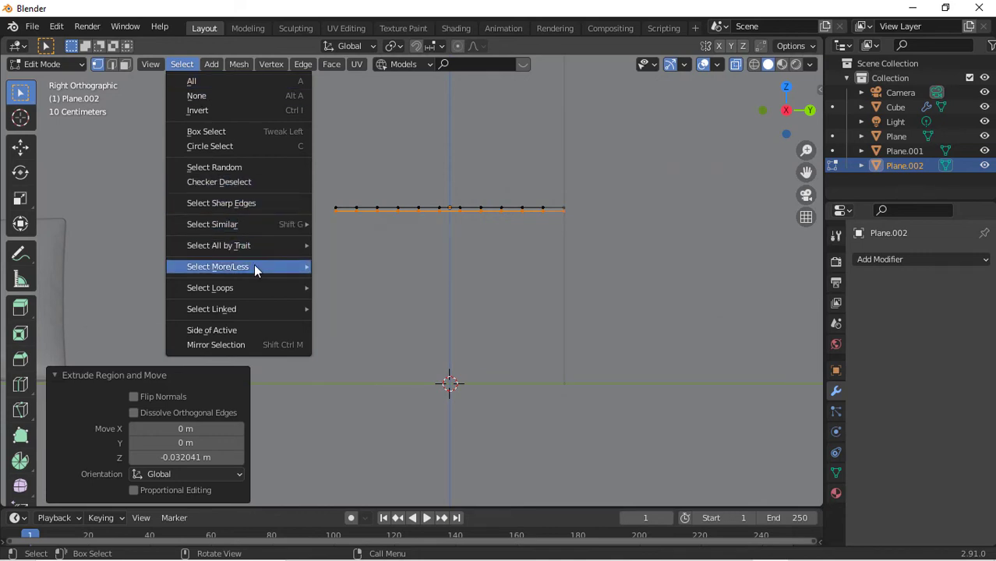
left_click(221, 203)
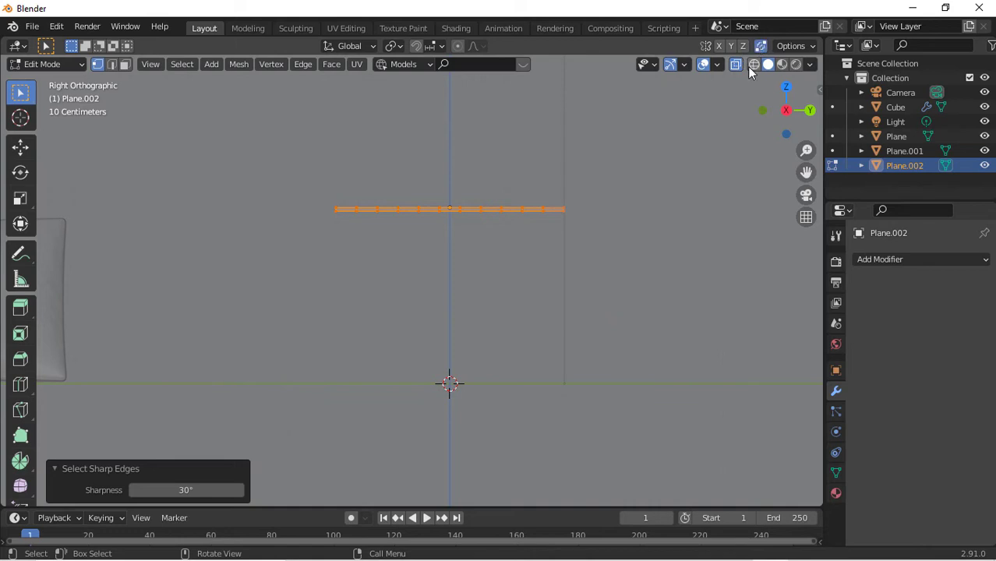
key("s")
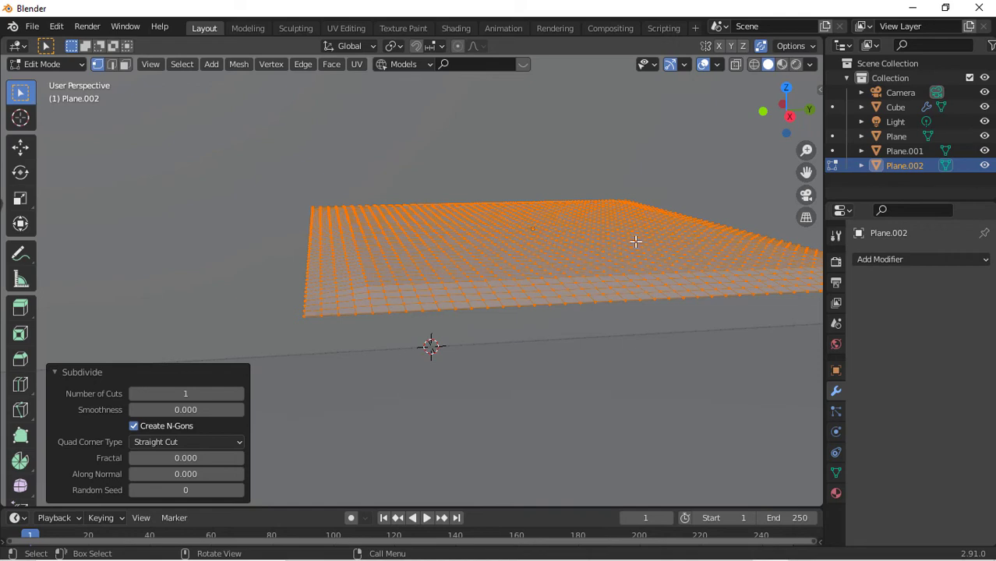
key("Tab")
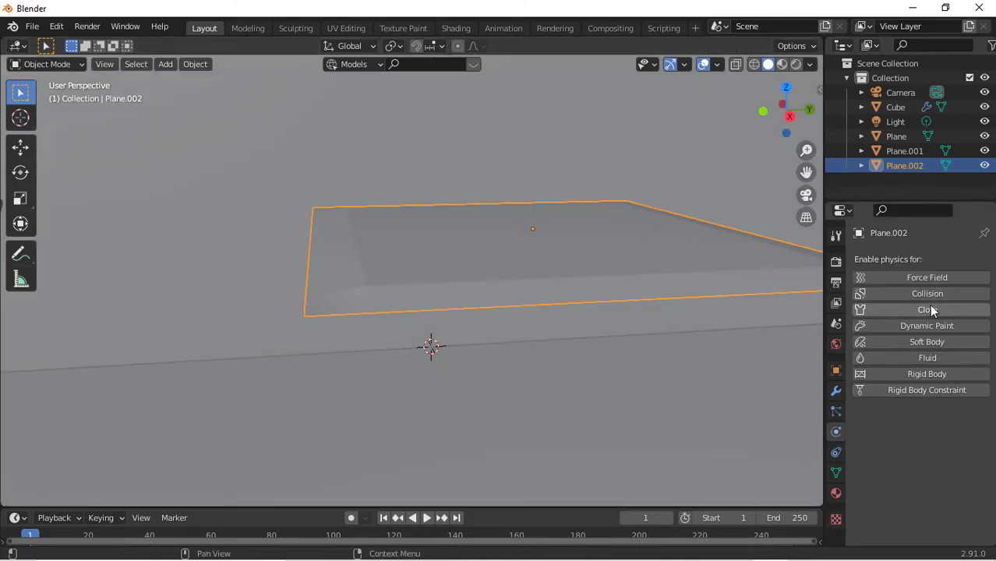
Step: Give the plane Cloth physics with Pressure 3 and play so it drops toward the floor
left_click(913, 309)
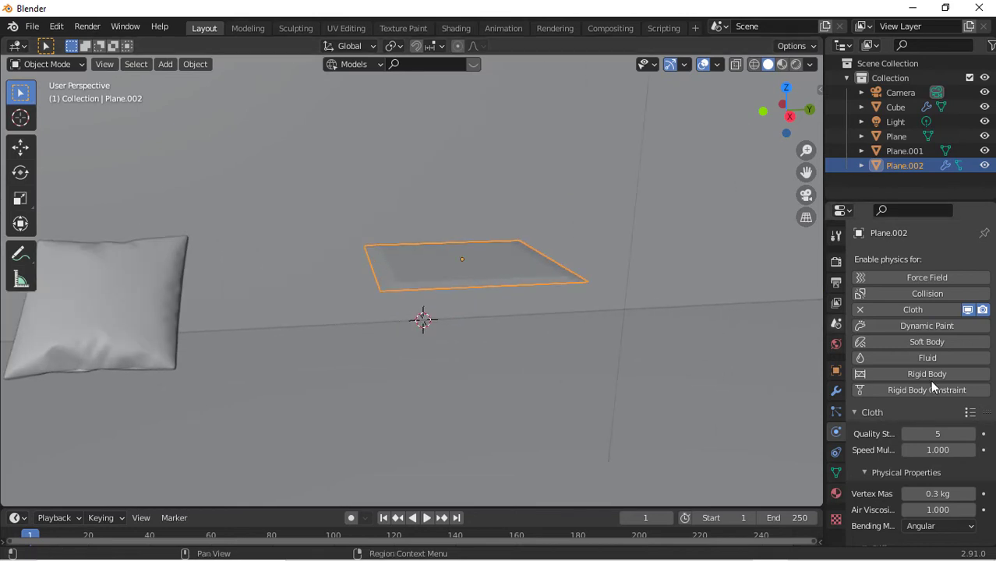
scroll("down", 3)
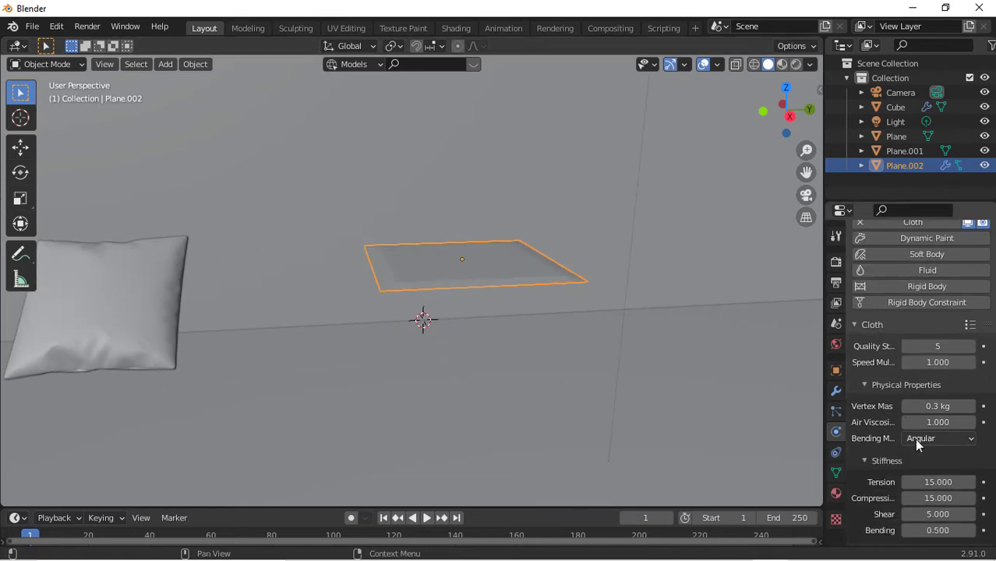
scroll("down", 3)
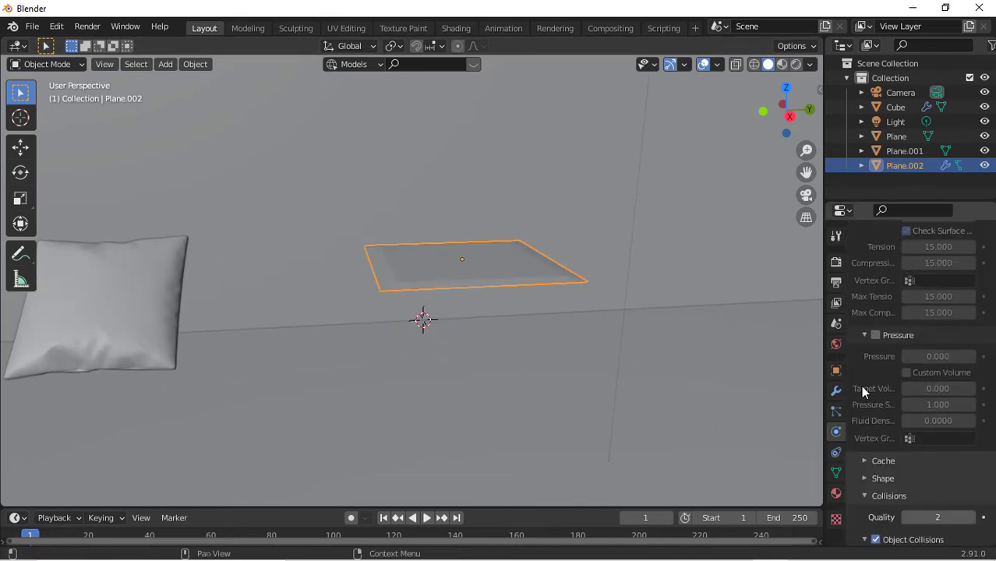
left_click(876, 333)
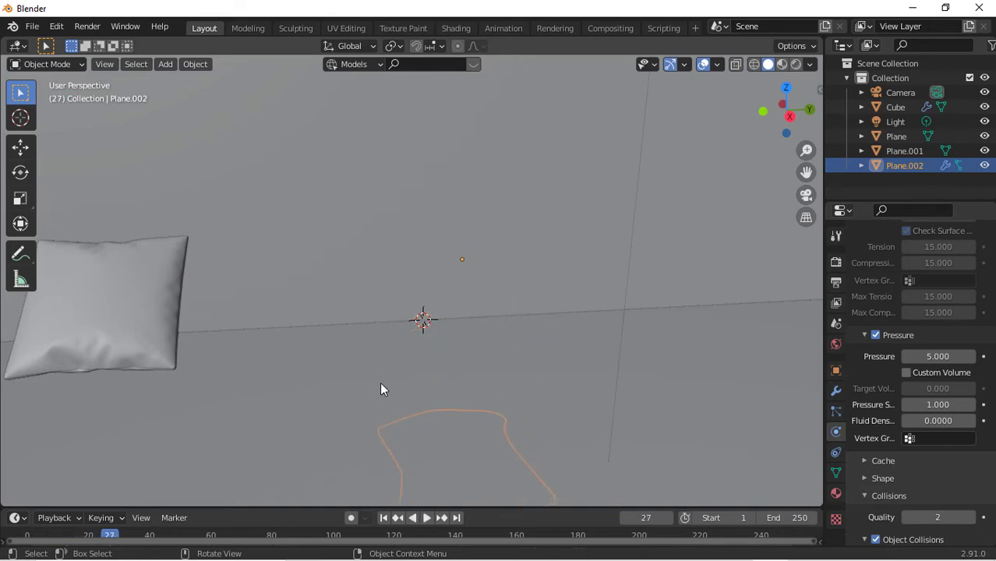
left_click(384, 518)
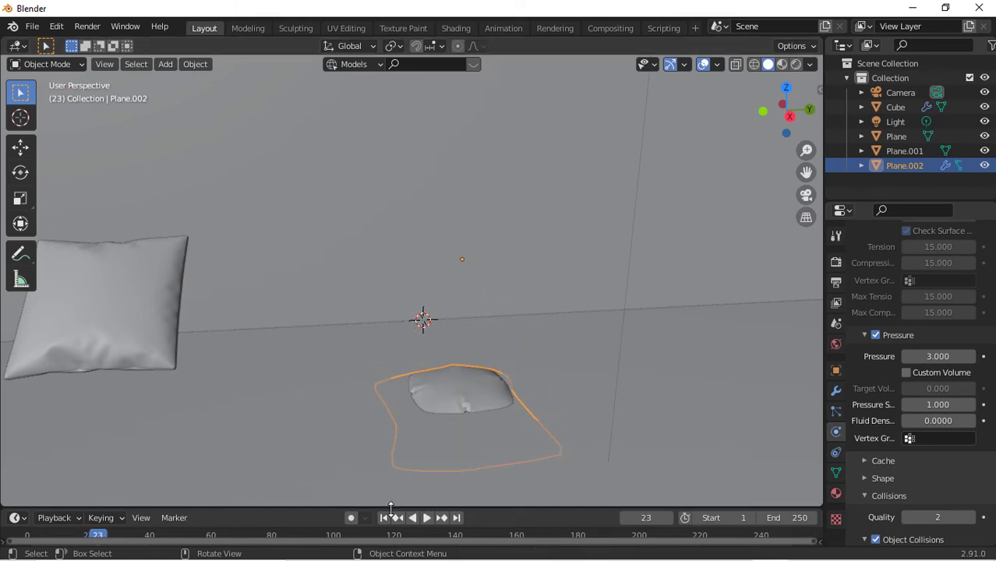
left_click(896, 137)
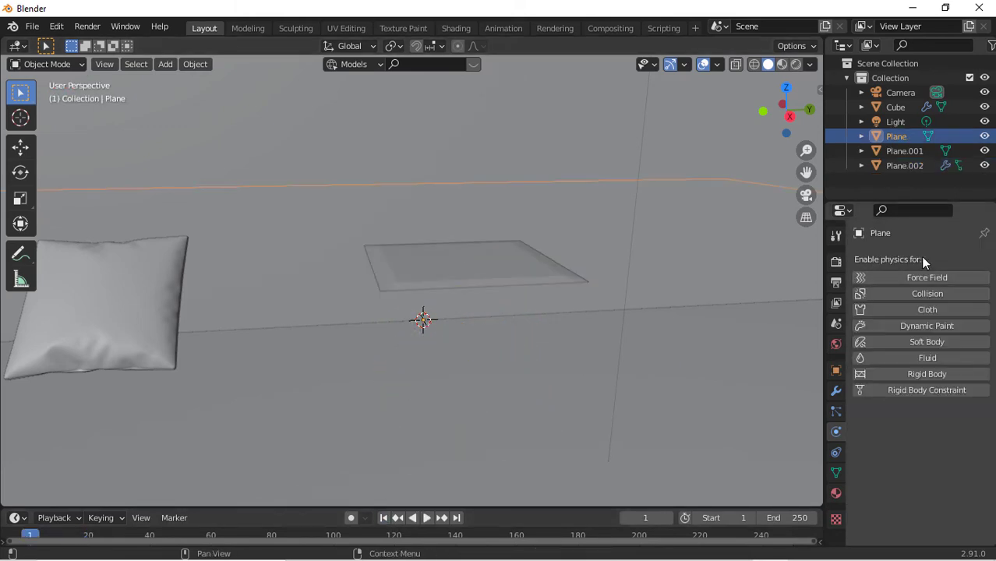
mouse_move(926, 293)
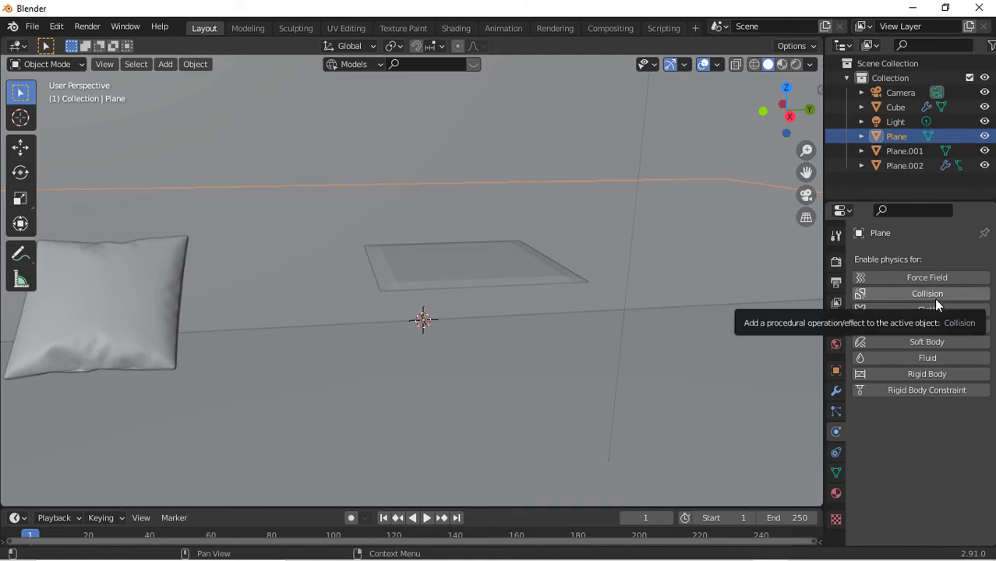
Step: Add Collision physics to Plane.001 and play to watch the inflating pillow land on it
left_click(904, 150)
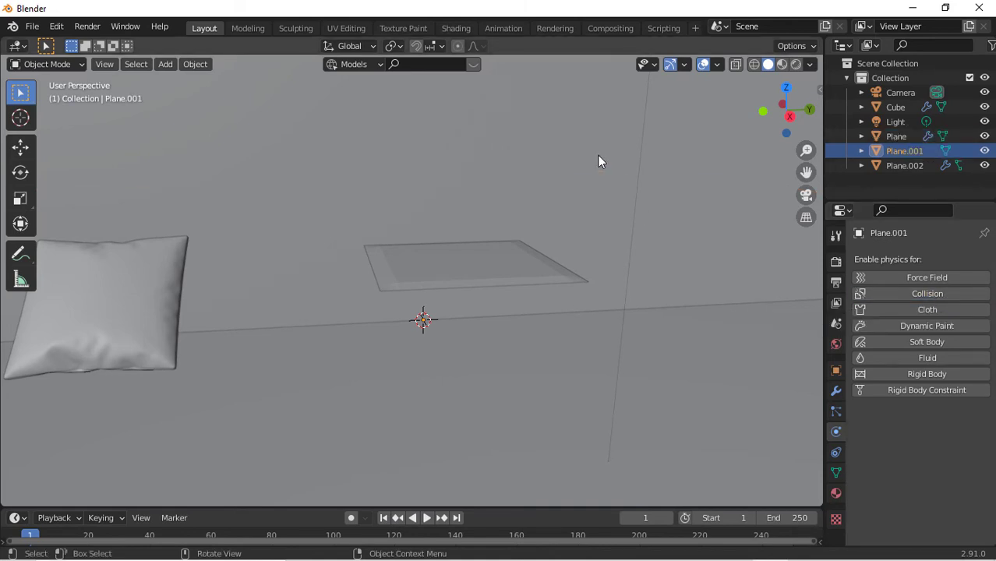
left_click(926, 293)
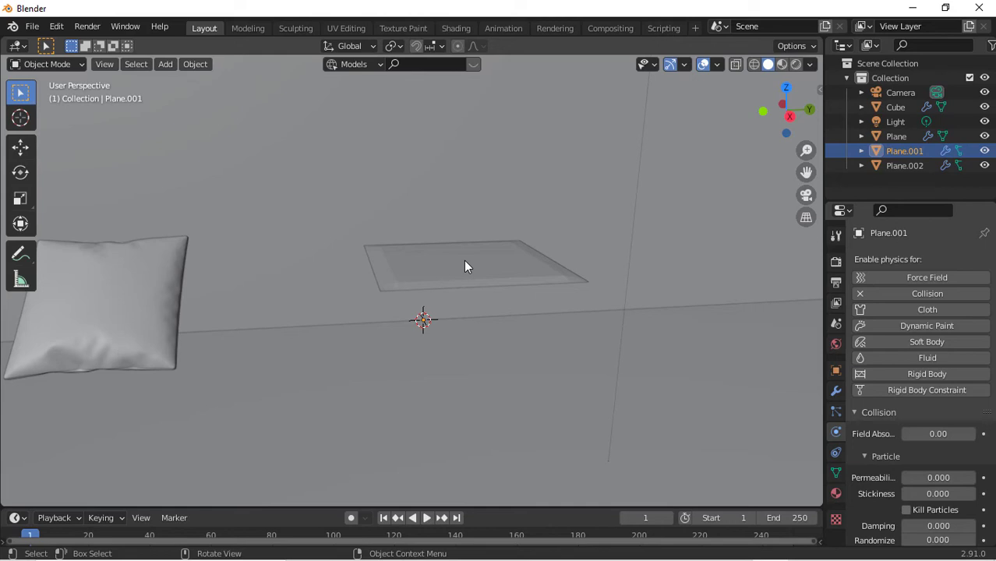
left_click(411, 518)
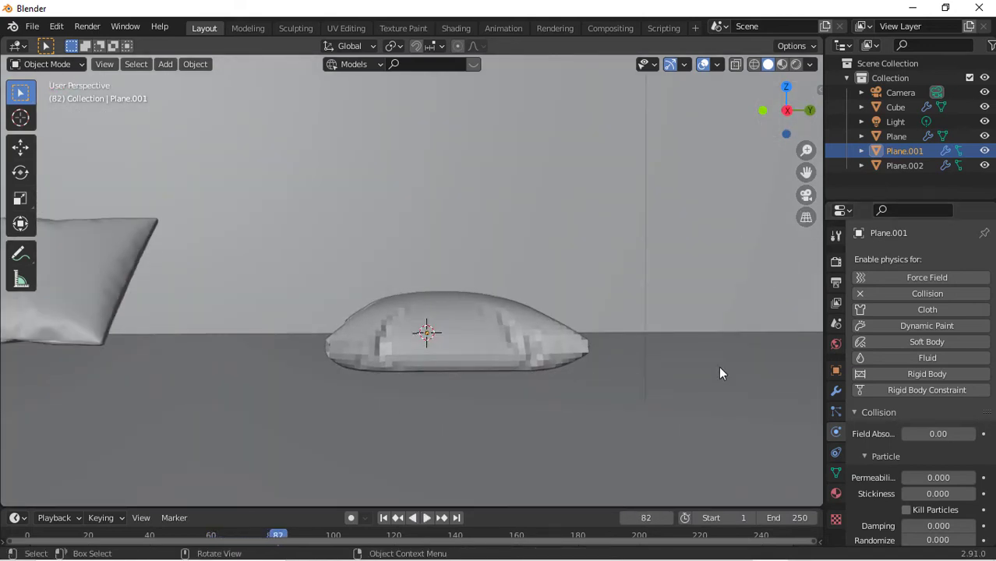
left_click(904, 165)
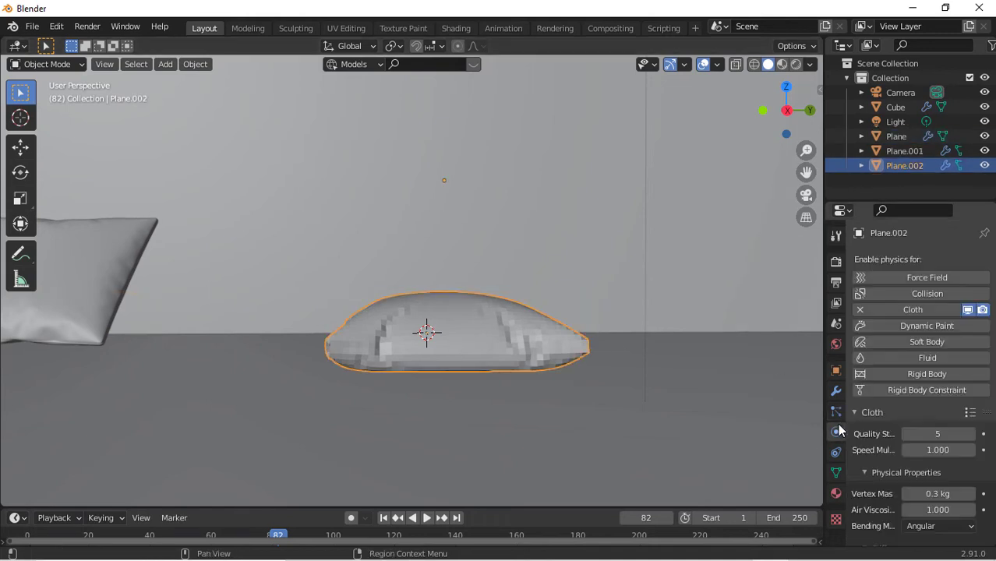
Step: Set the pillow's cloth vertex mass to 0.01 kg
scroll("down", 3)
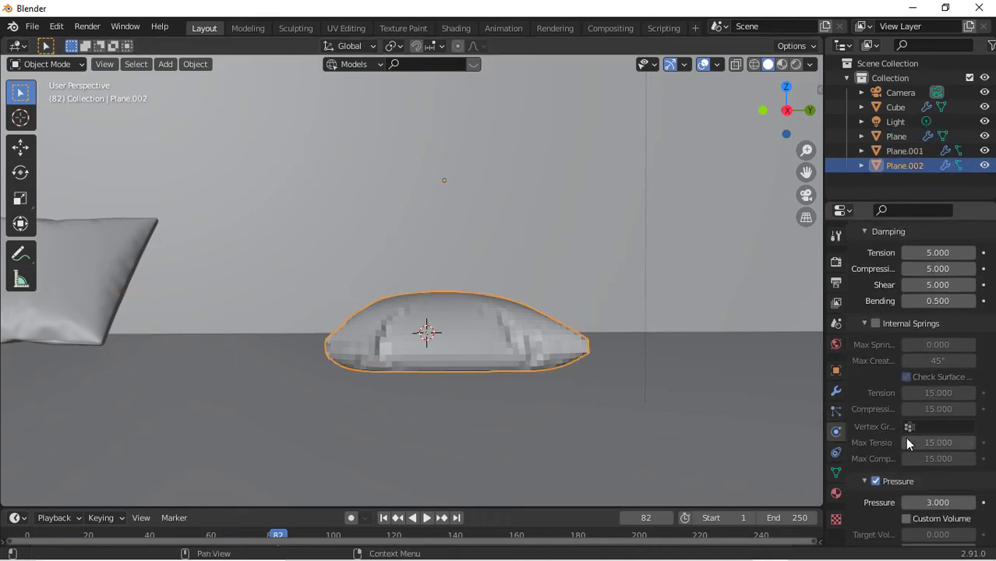
scroll("down", 3)
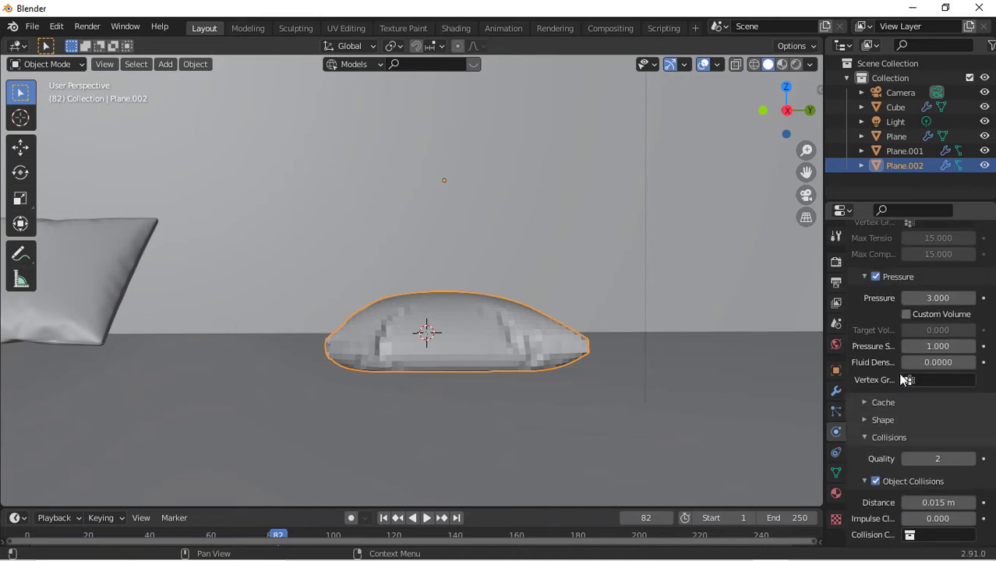
scroll("up", 3)
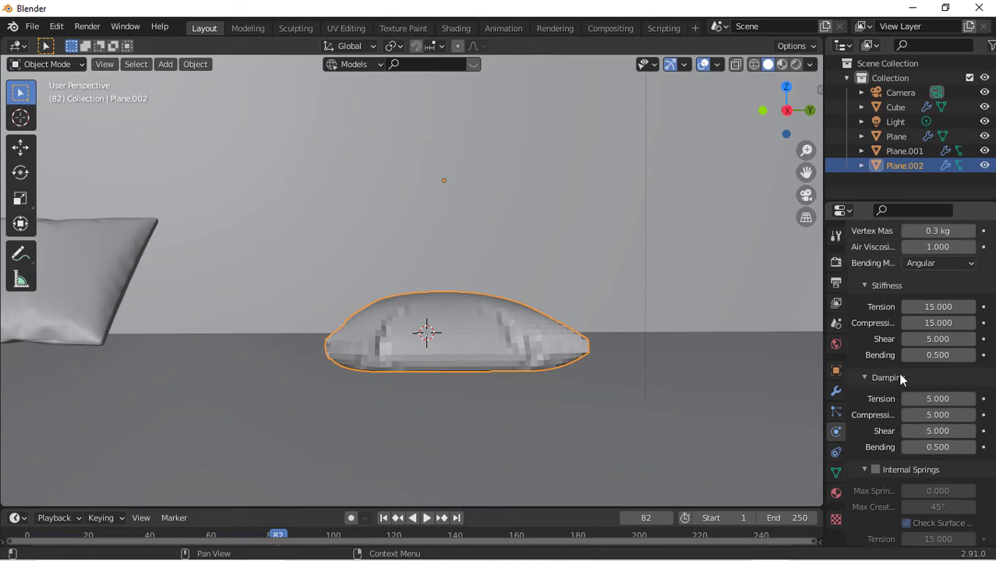
scroll("up", 3)
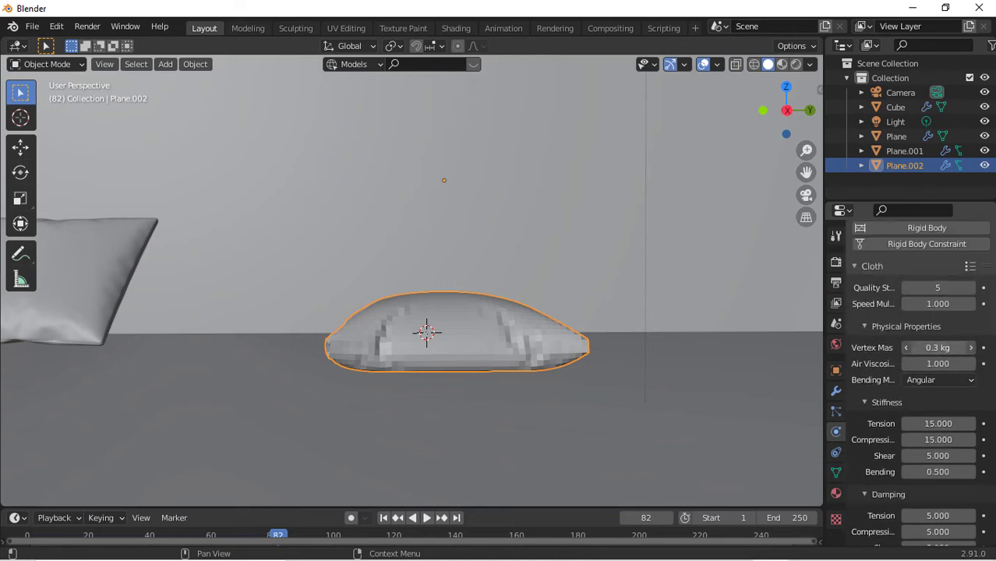
left_click(938, 348)
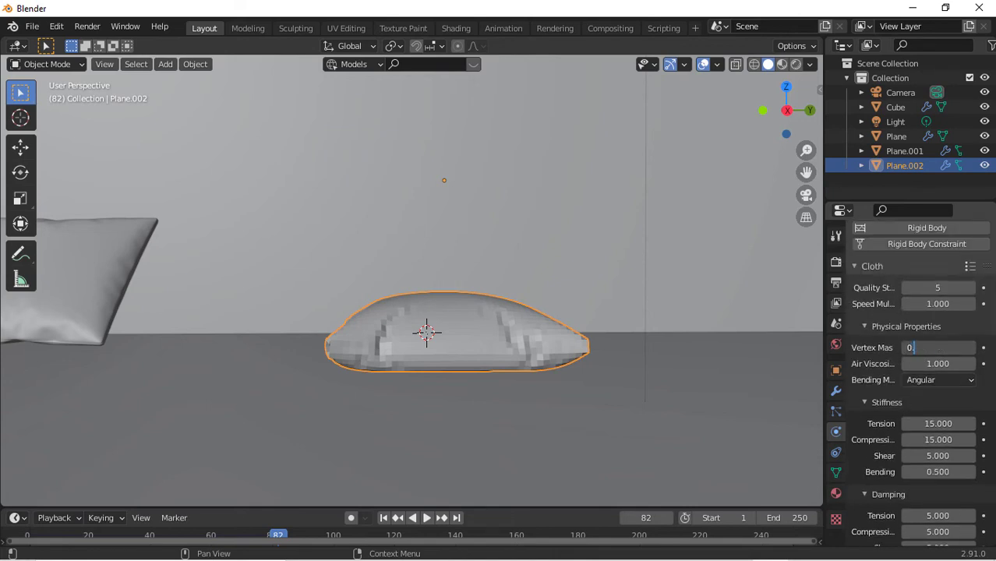
key("Return")
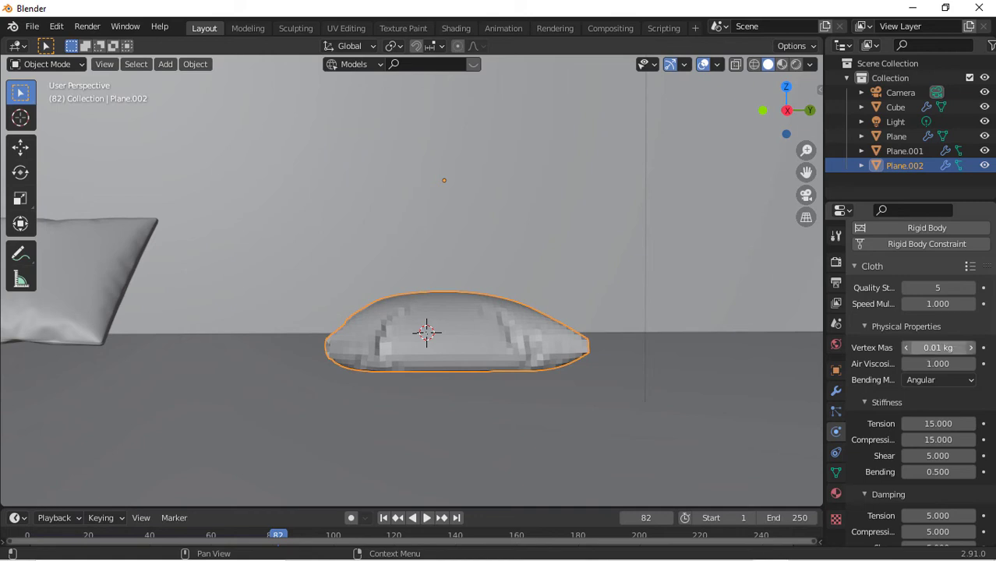
Step: Set the collision surface Plane.001 outer thickness to 0.01
left_click(897, 137)
type("9")
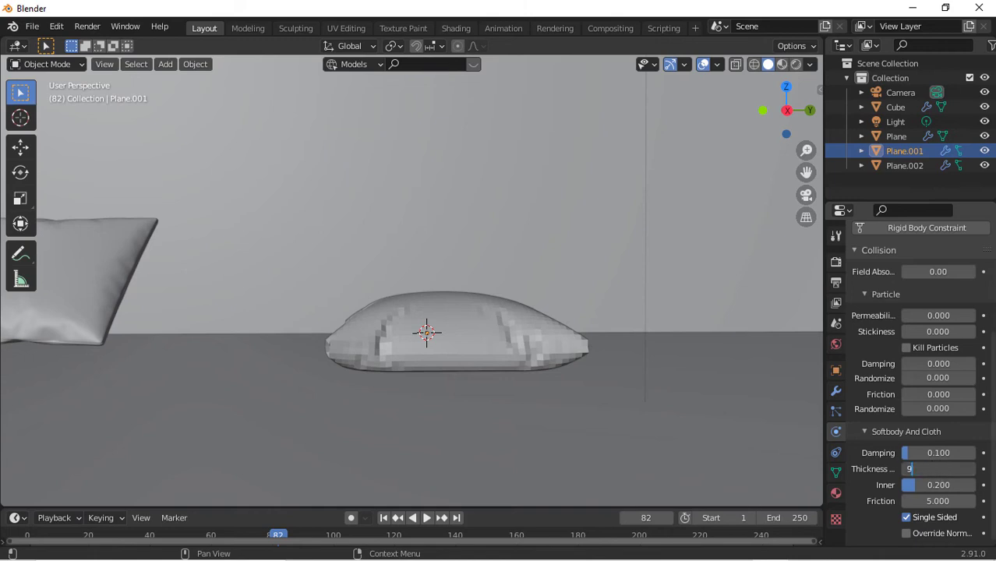
type("0.01")
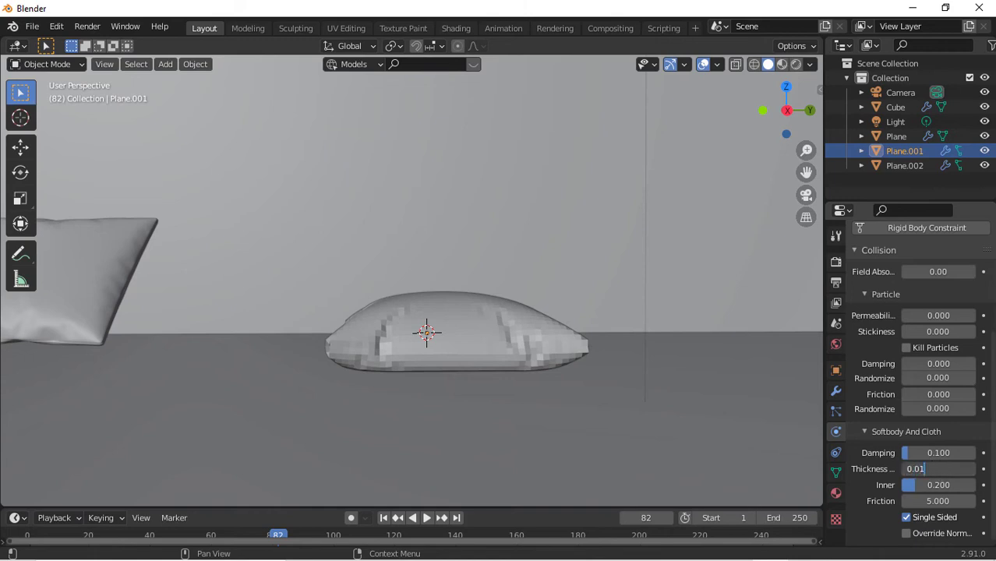
left_click(428, 518)
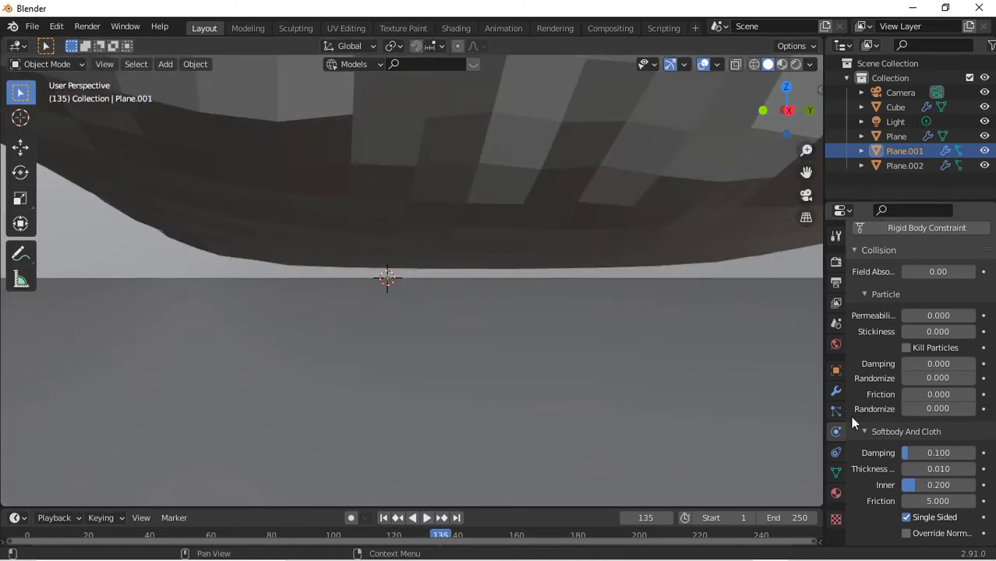
Step: Set the pillow Plane.002 collision quality to 3 and collision distance to 0.001 m
left_click(905, 166)
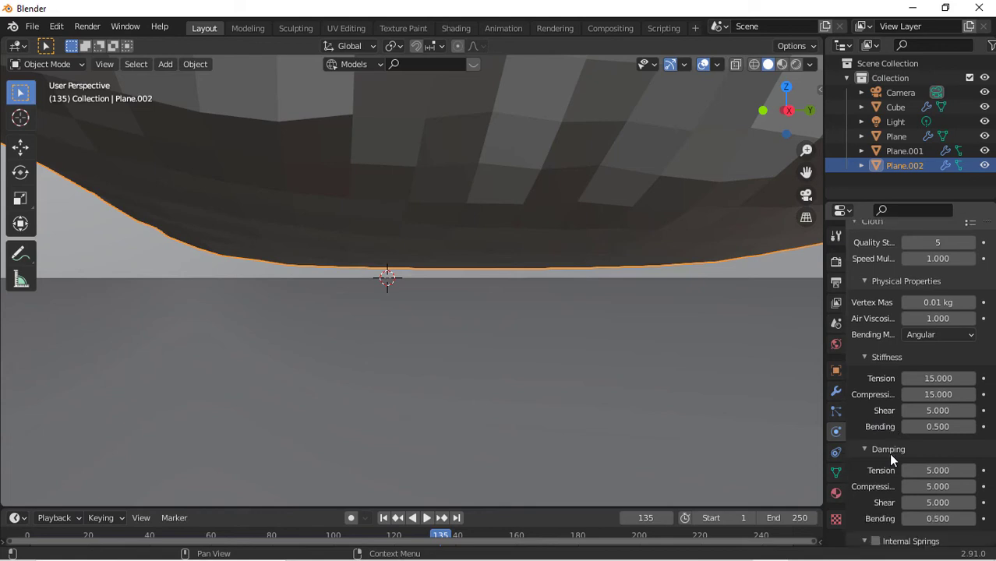
scroll("down", 3)
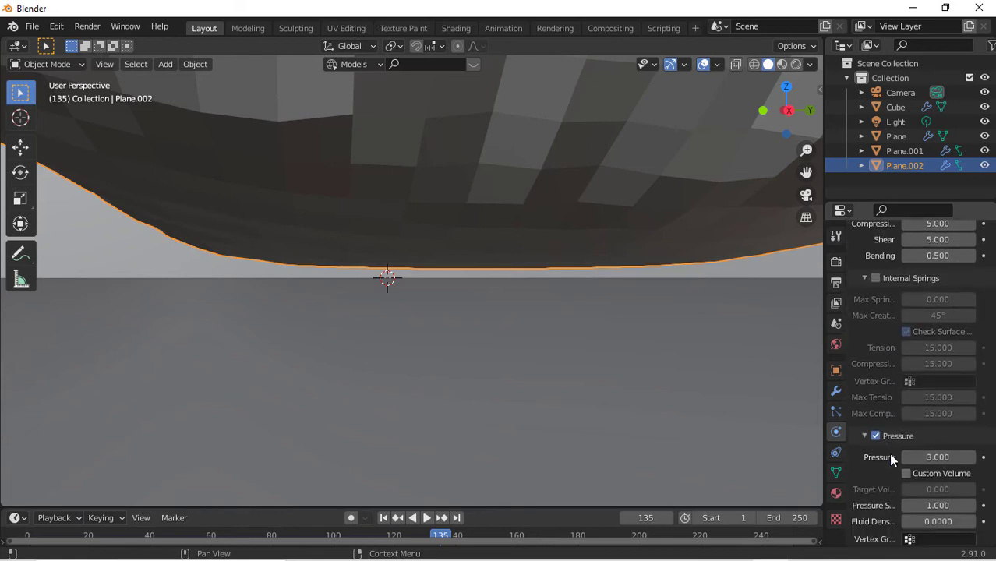
scroll("down", 3)
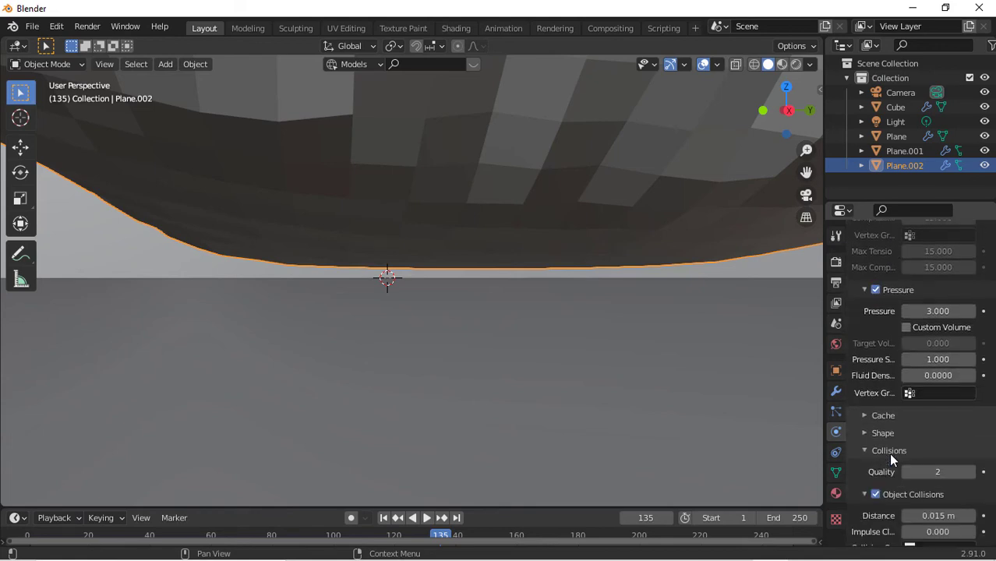
scroll("down", 3)
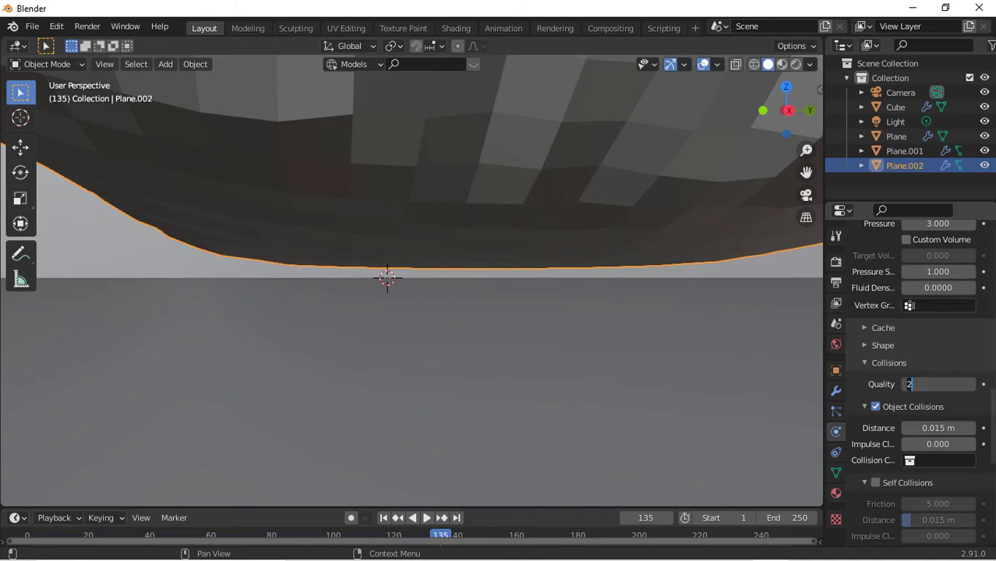
left_click(969, 384)
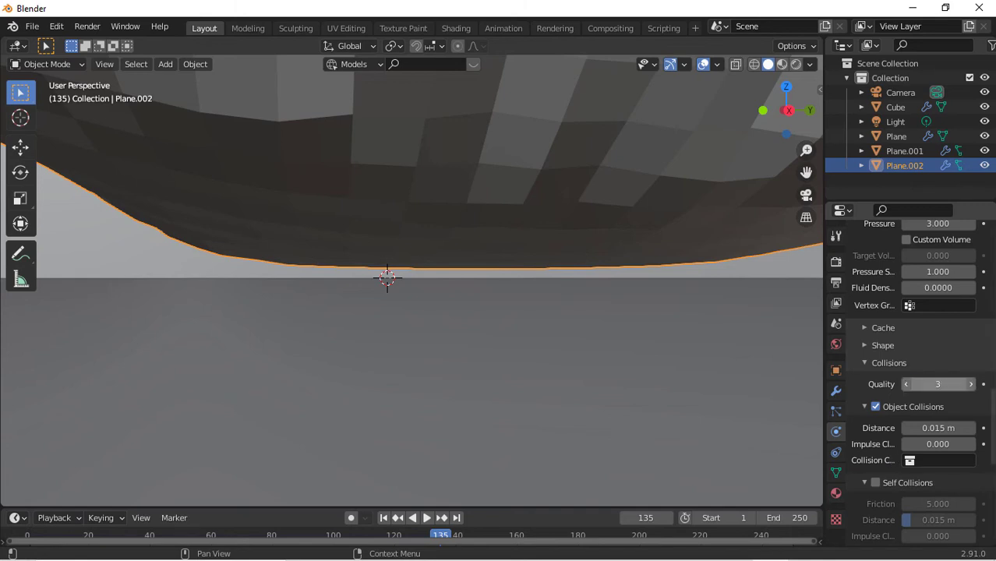
double_click(939, 427)
type("0")
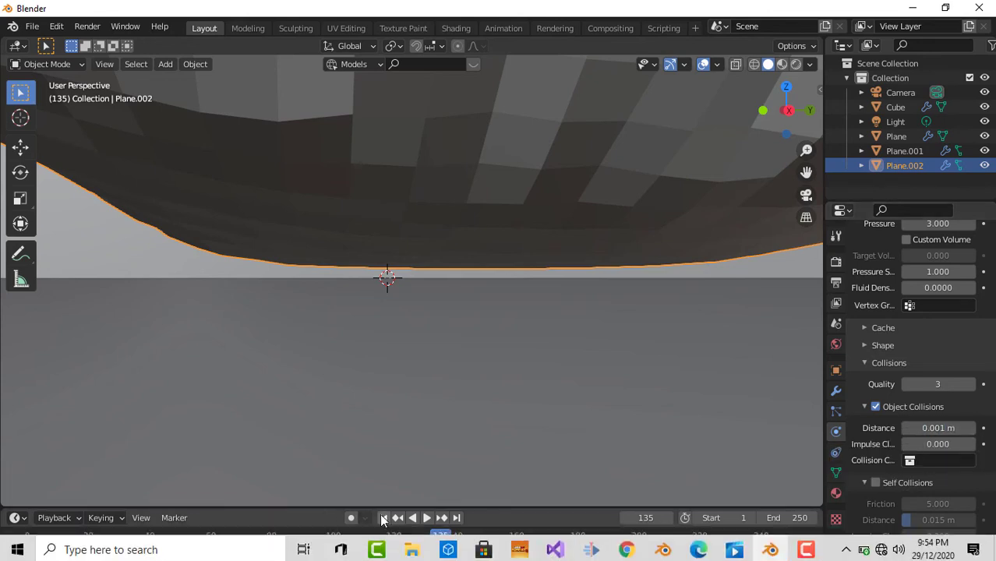
Step: Replay the cloth simulation from frame 1 and stop it once the pillow settles
left_click(383, 518)
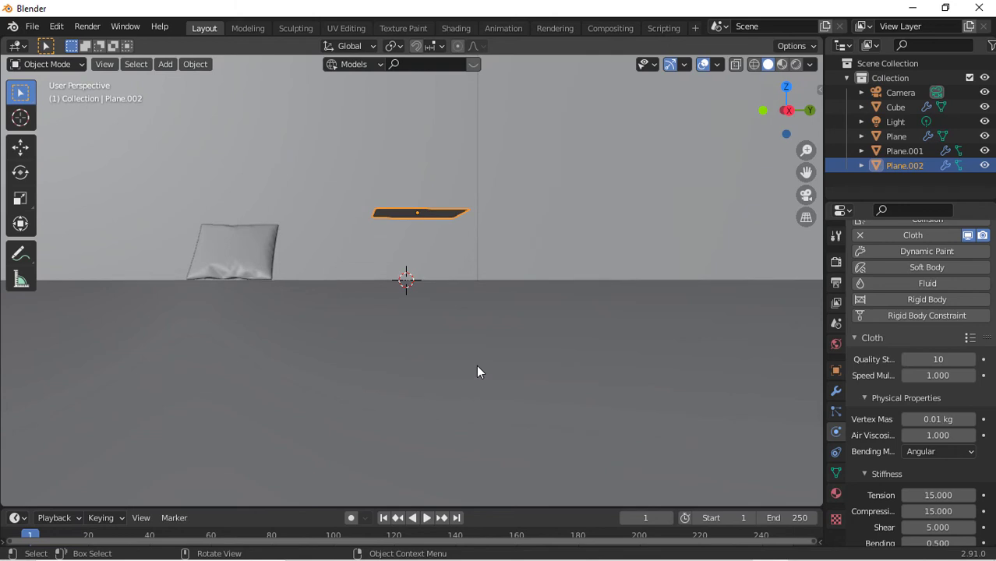
left_click(411, 518)
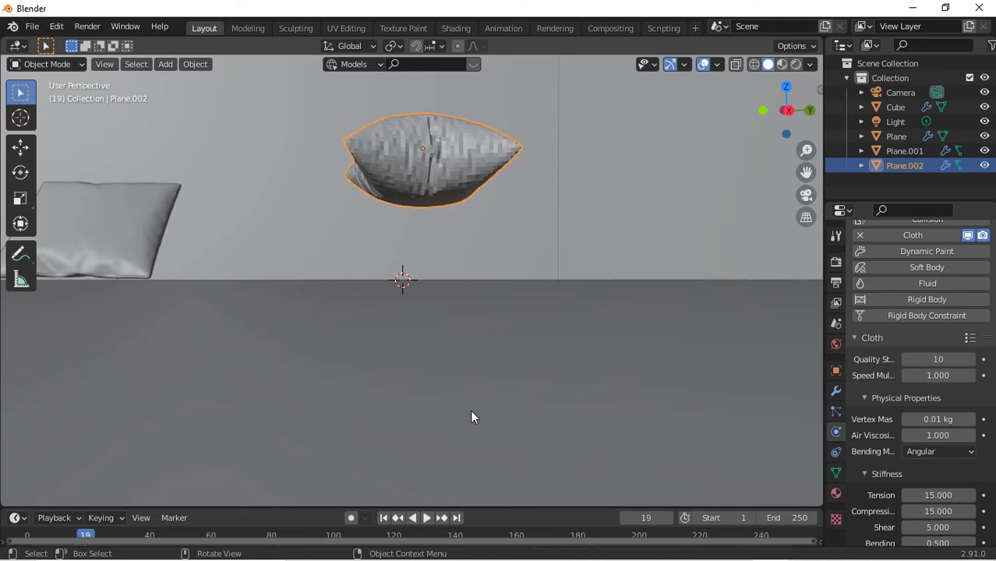
left_click(383, 518)
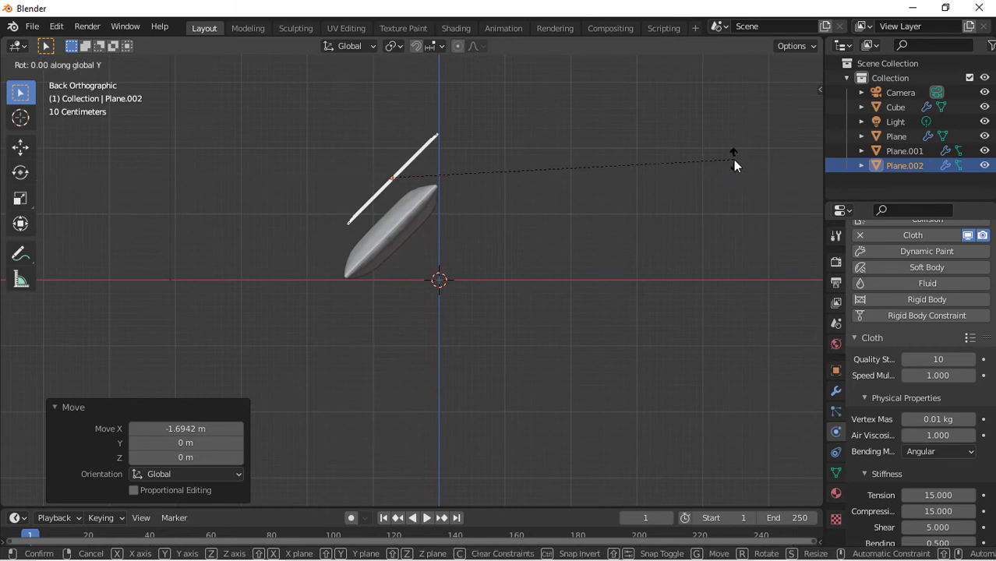
mouse_move(683, 75)
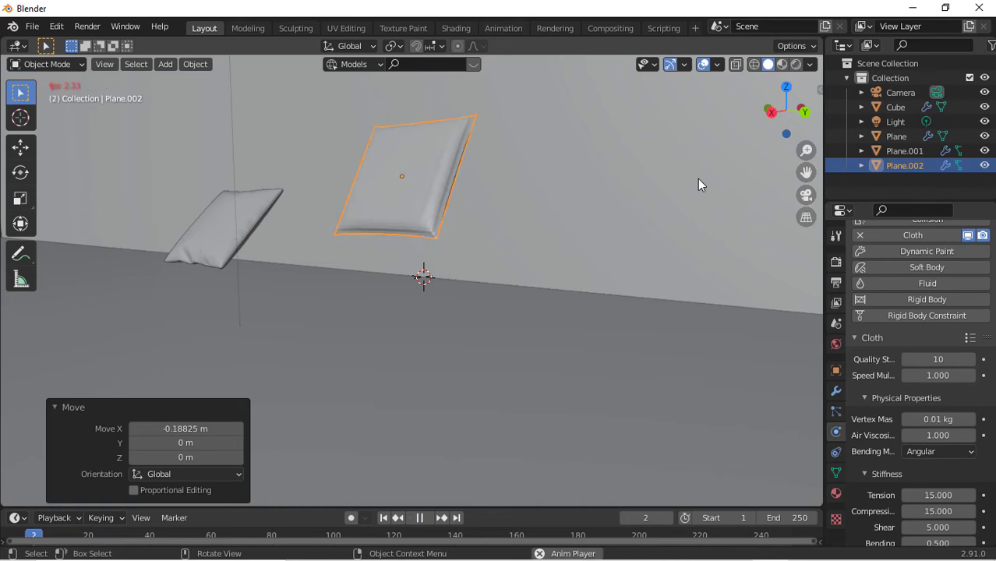
Step: Play the timeline so the repositioned pillow drops onto the tilted collision surface
left_click(419, 517)
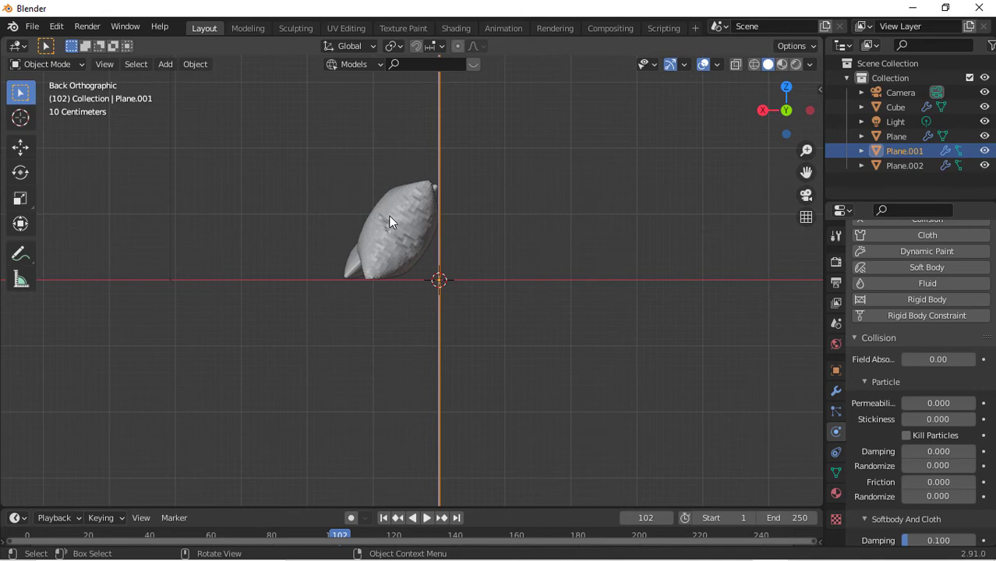
Step: Add a Subdivision Surface modifier at level 2 to Plane.002 and enter Edit Mode
left_click(904, 165)
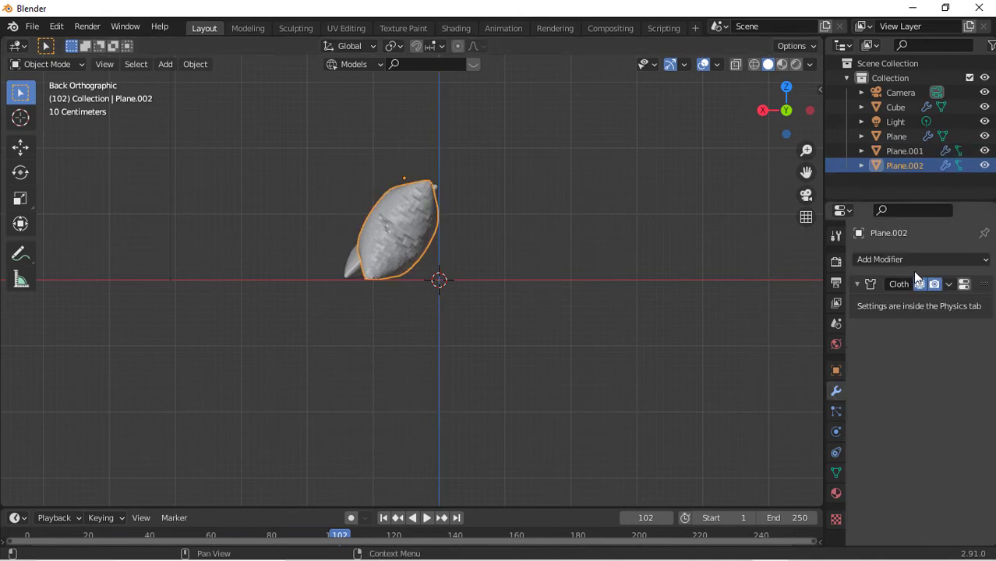
left_click(920, 259)
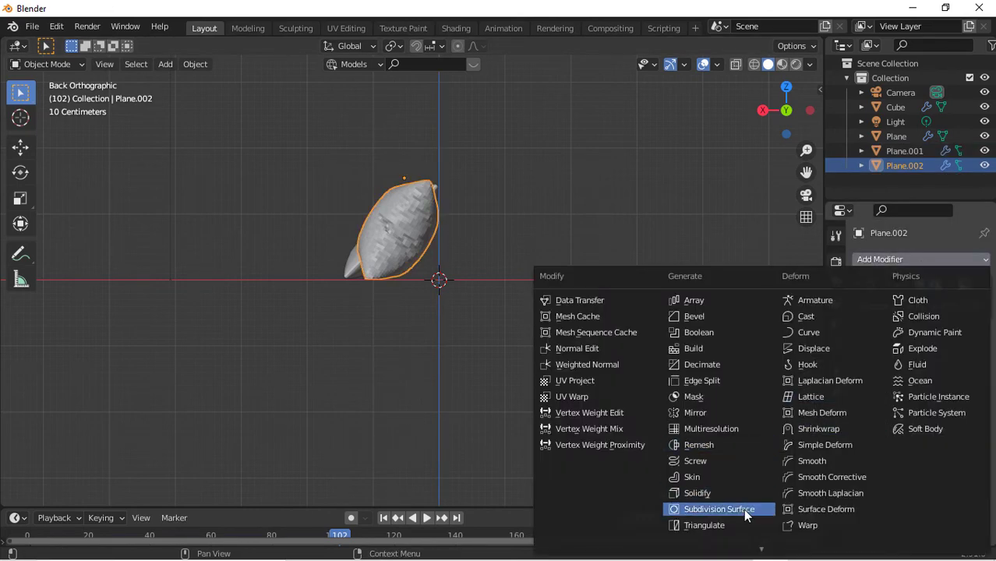
left_click(719, 508)
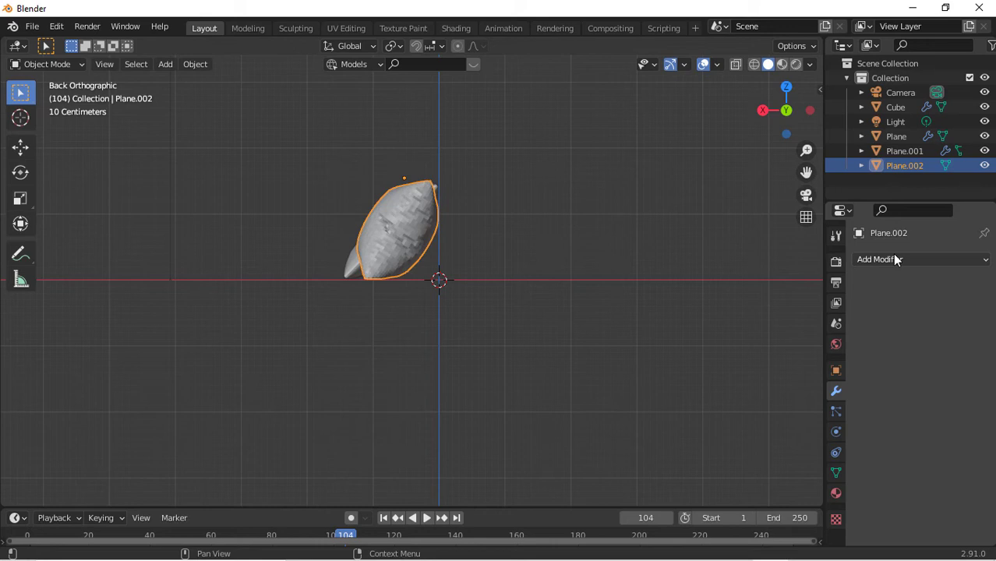
left_click(920, 259)
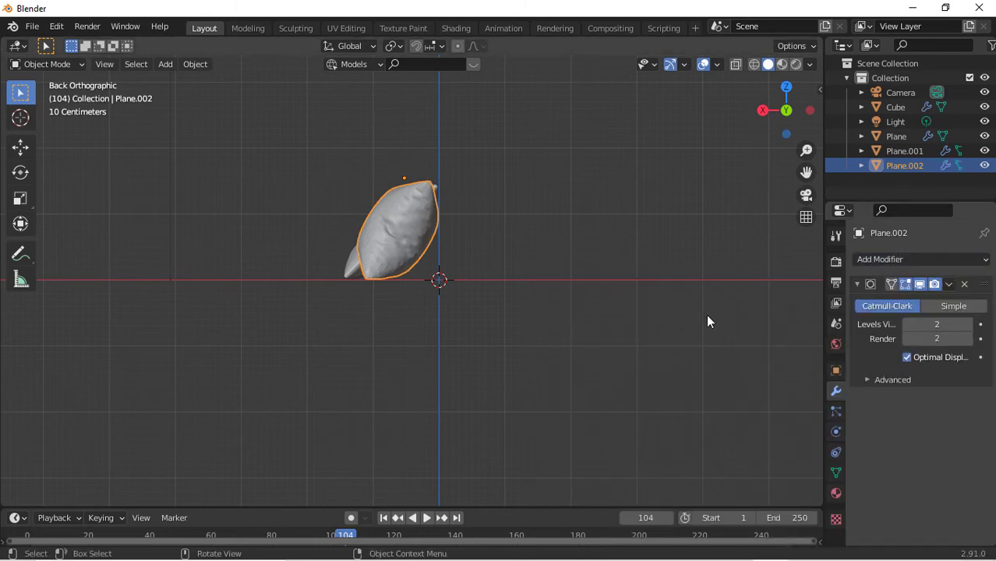
mouse_move(579, 209)
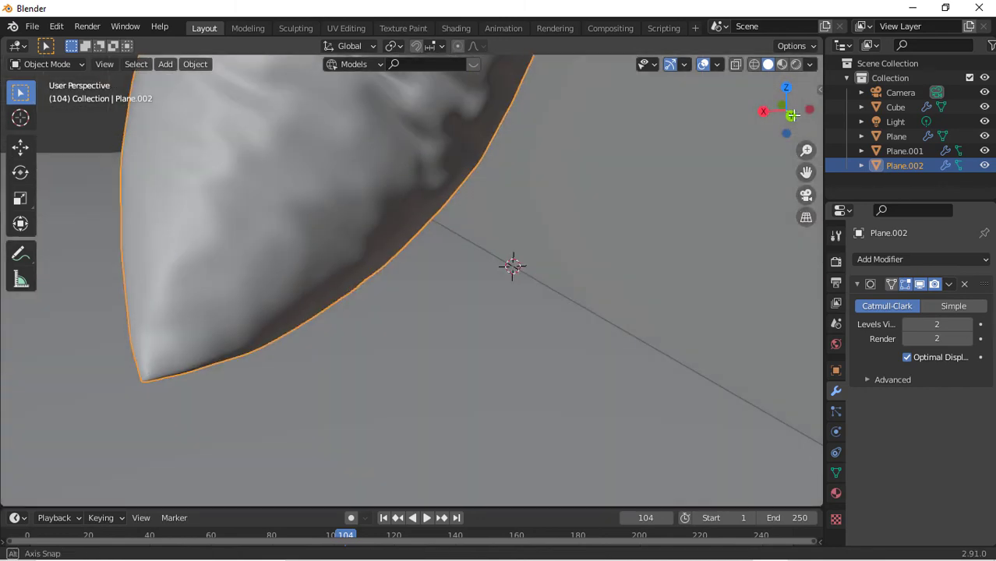
key("Tab")
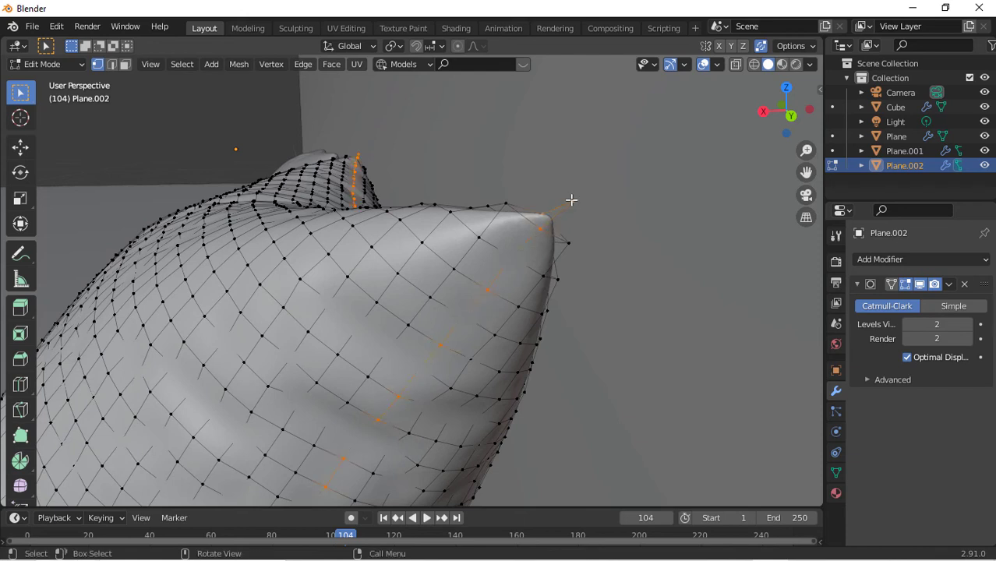
mouse_move(611, 189)
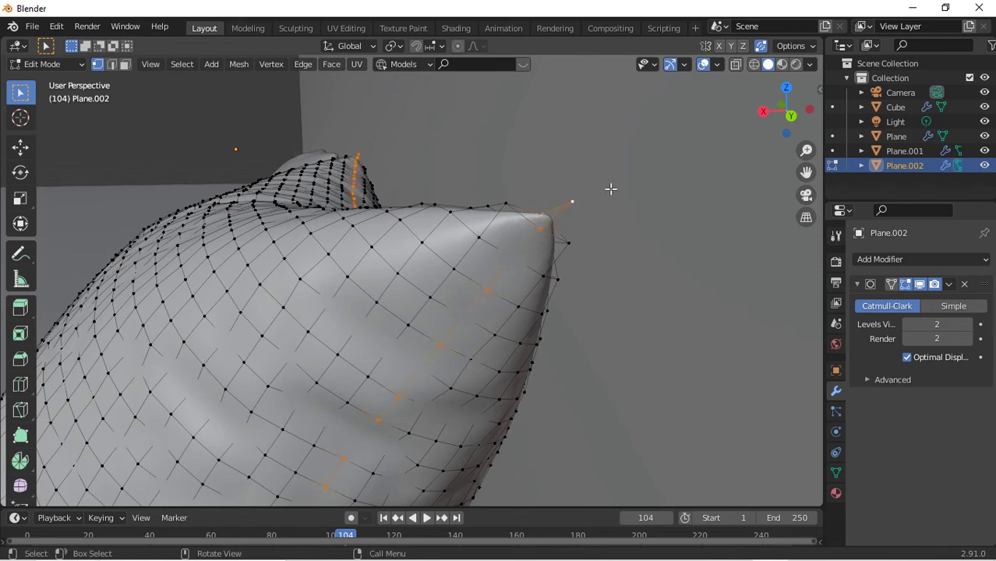